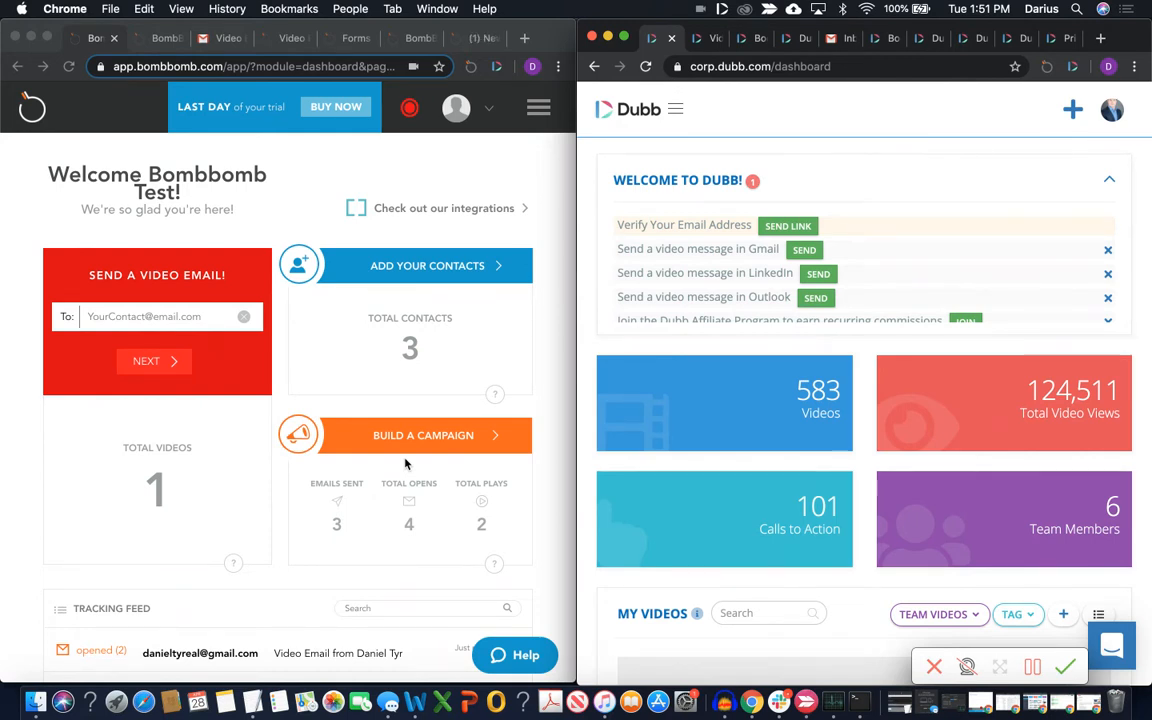
pyautogui.moveTo(520, 482)
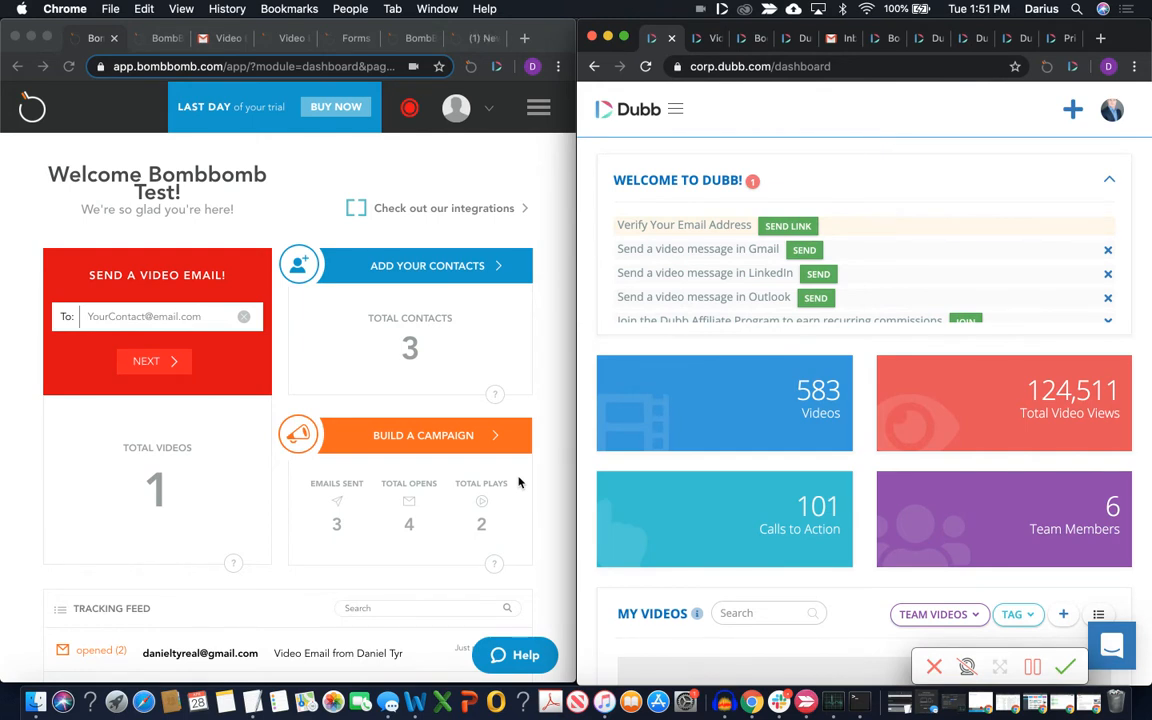
pyautogui.moveTo(252, 346)
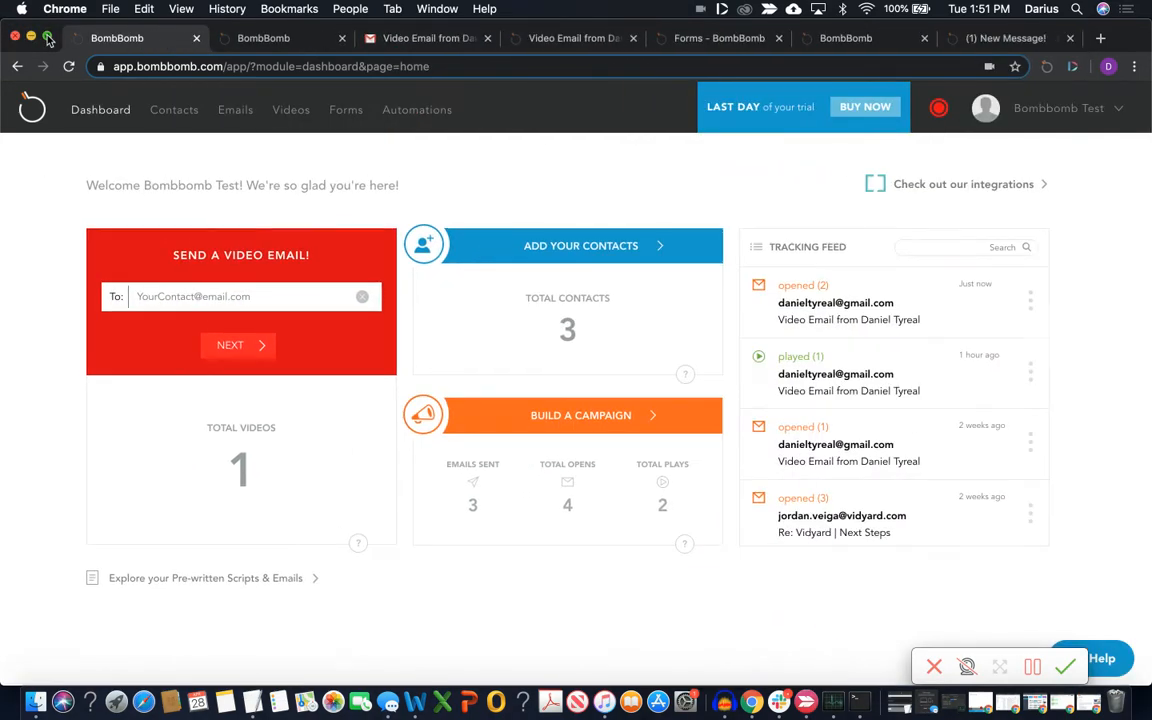
pyautogui.moveTo(124, 128)
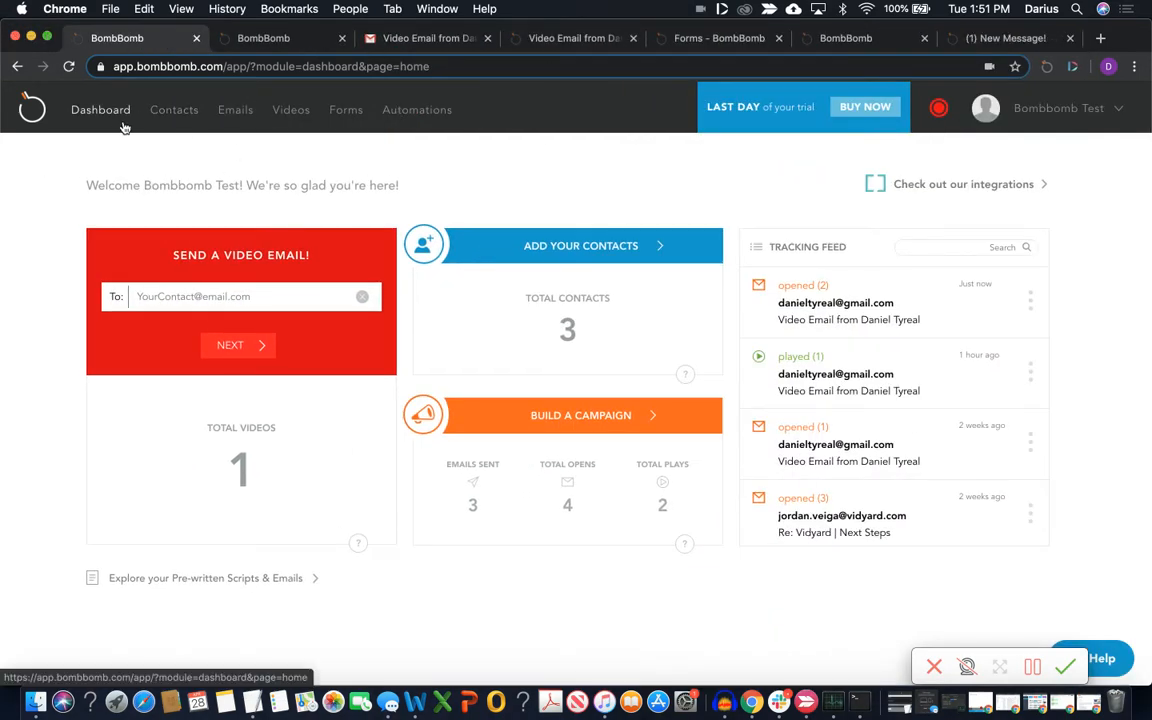
pyautogui.moveTo(286, 96)
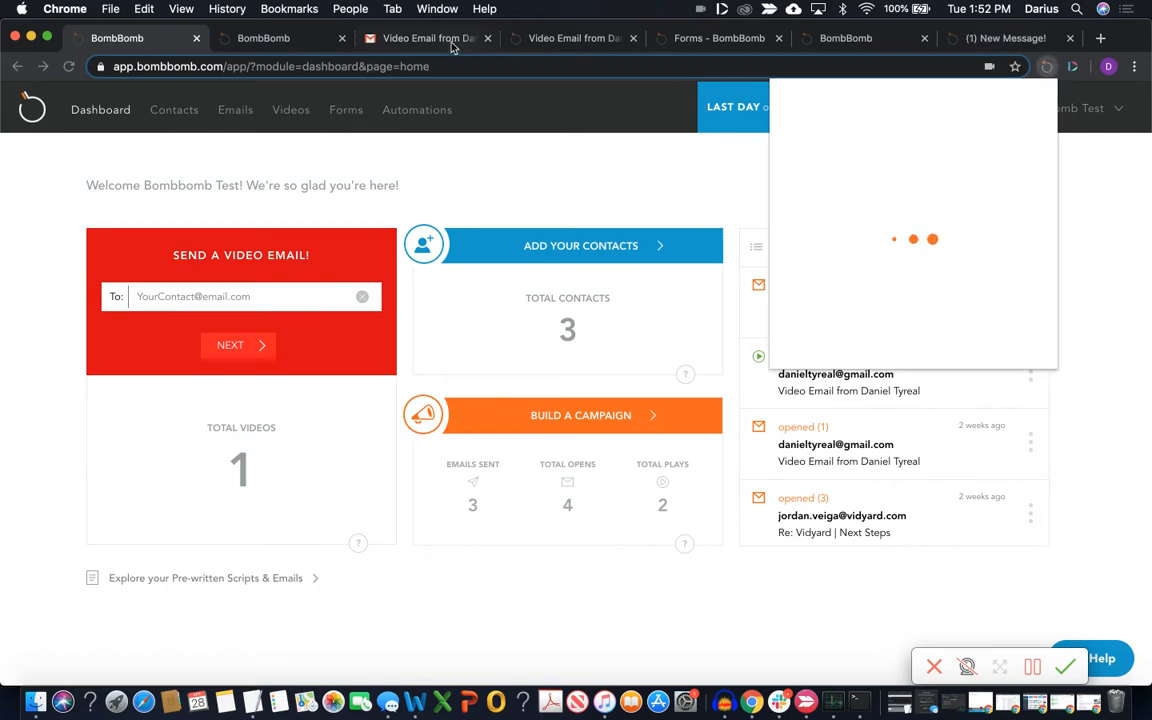
# - Start a new Gmail message, browse the Dubb video picker, then dismiss it leaving a blank draft
pyautogui.click(422, 38)
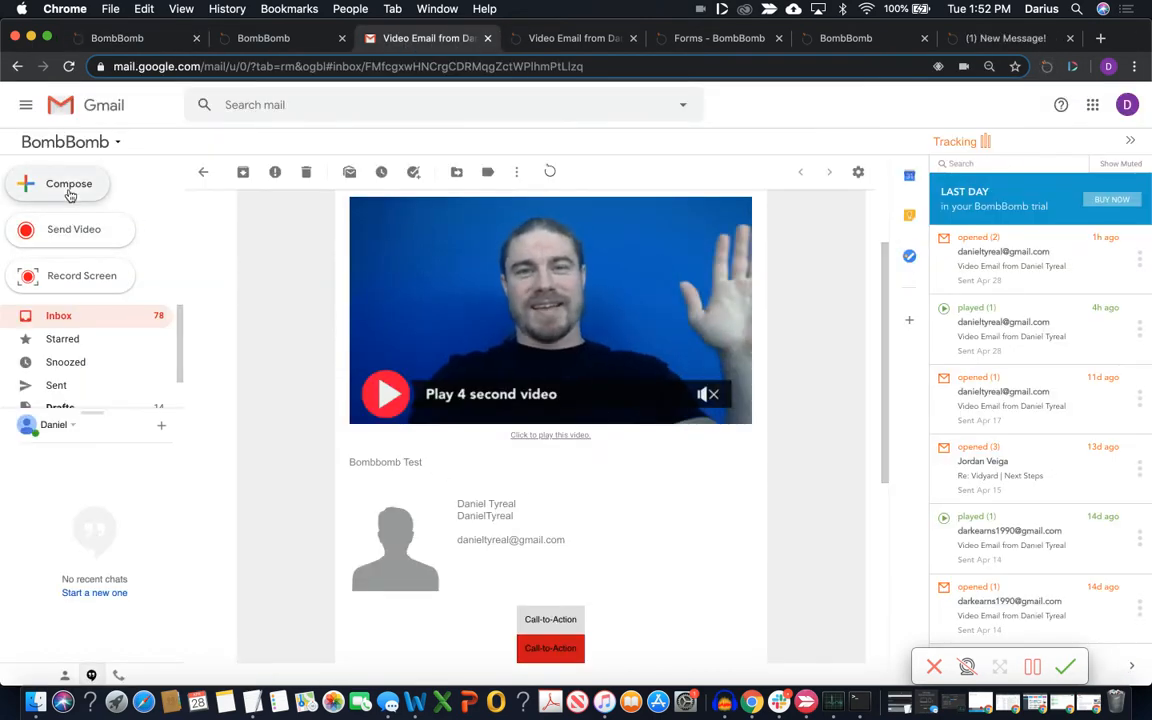
pyautogui.click(68, 184)
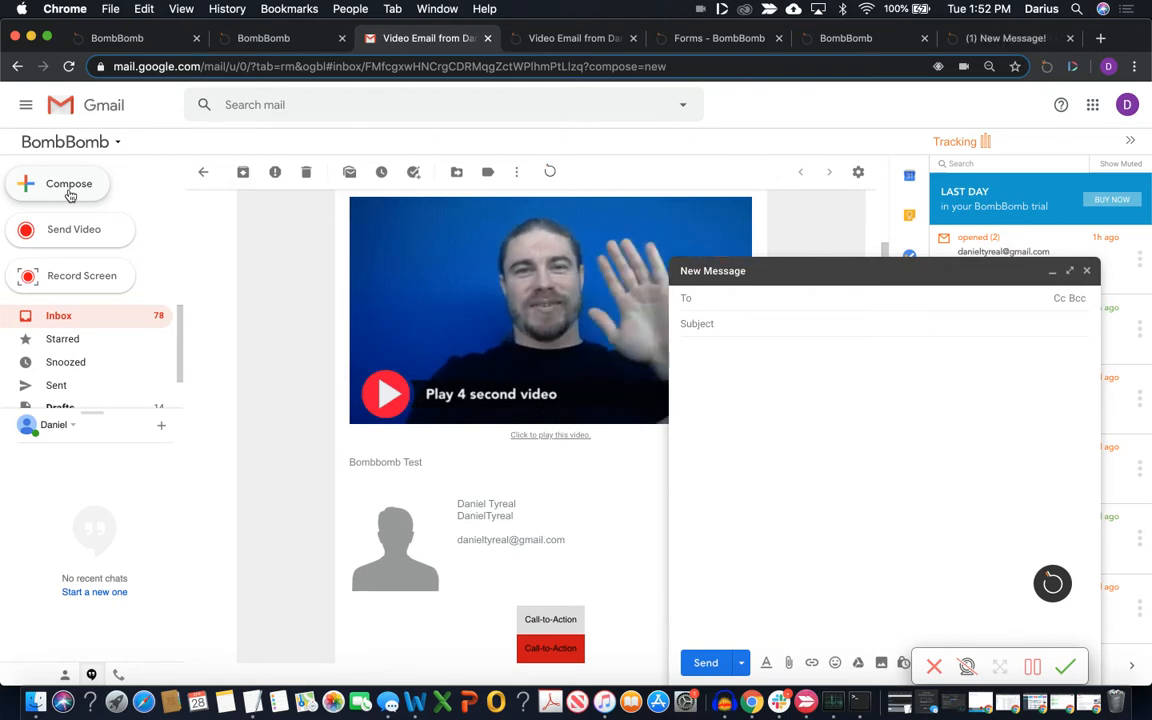
pyautogui.moveTo(92, 390)
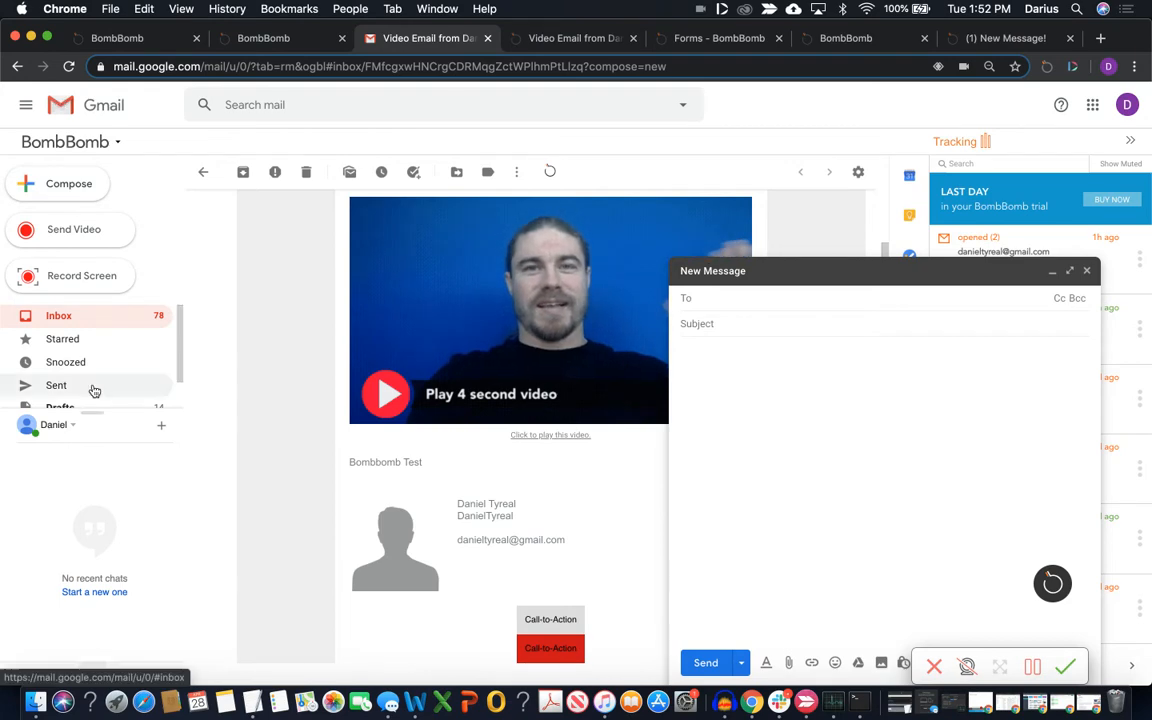
pyautogui.click(1066, 272)
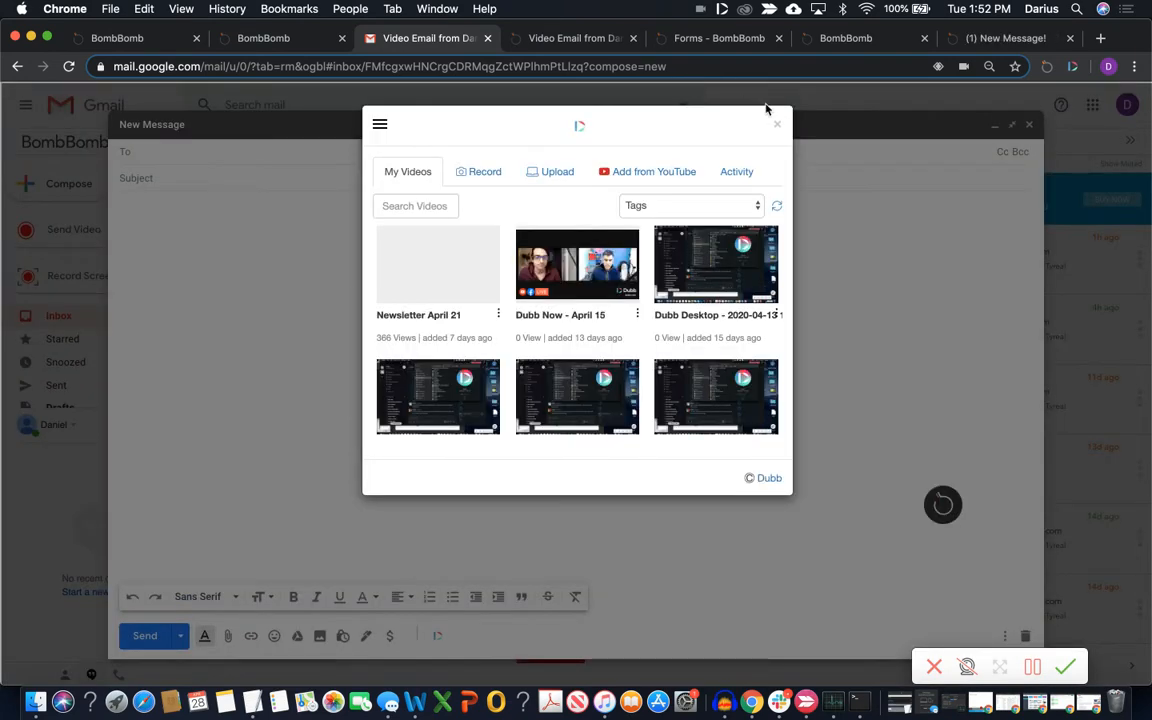
pyautogui.click(804, 124)
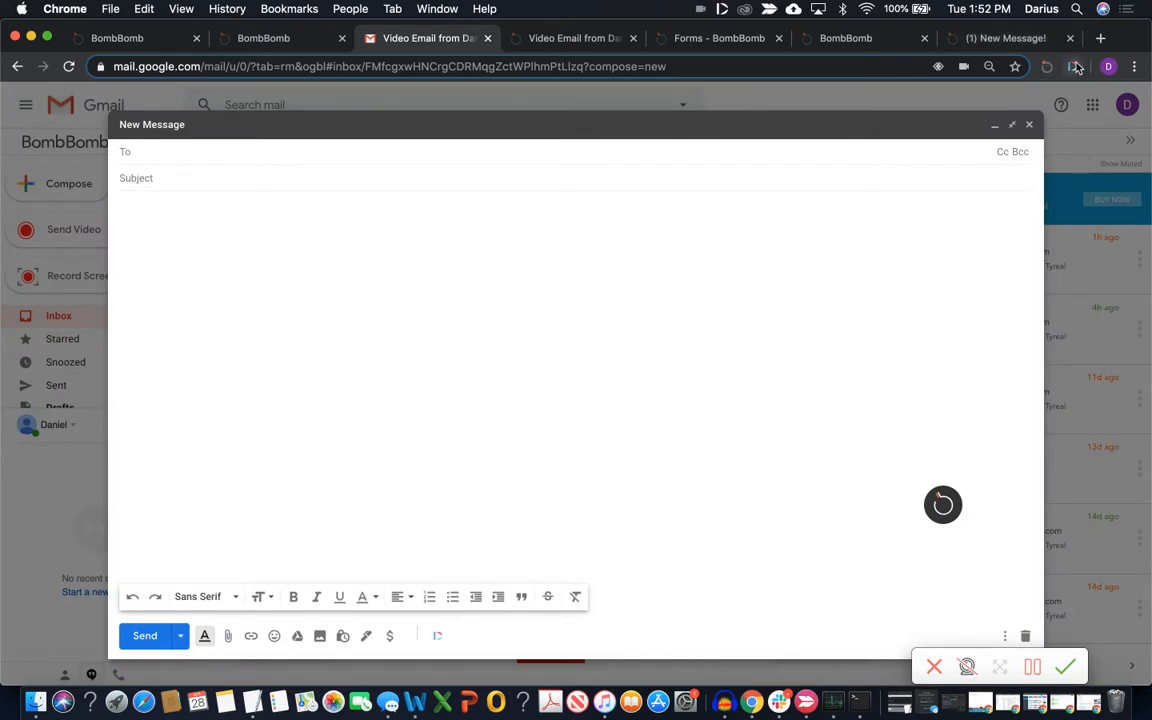
pyautogui.moveTo(1080, 68)
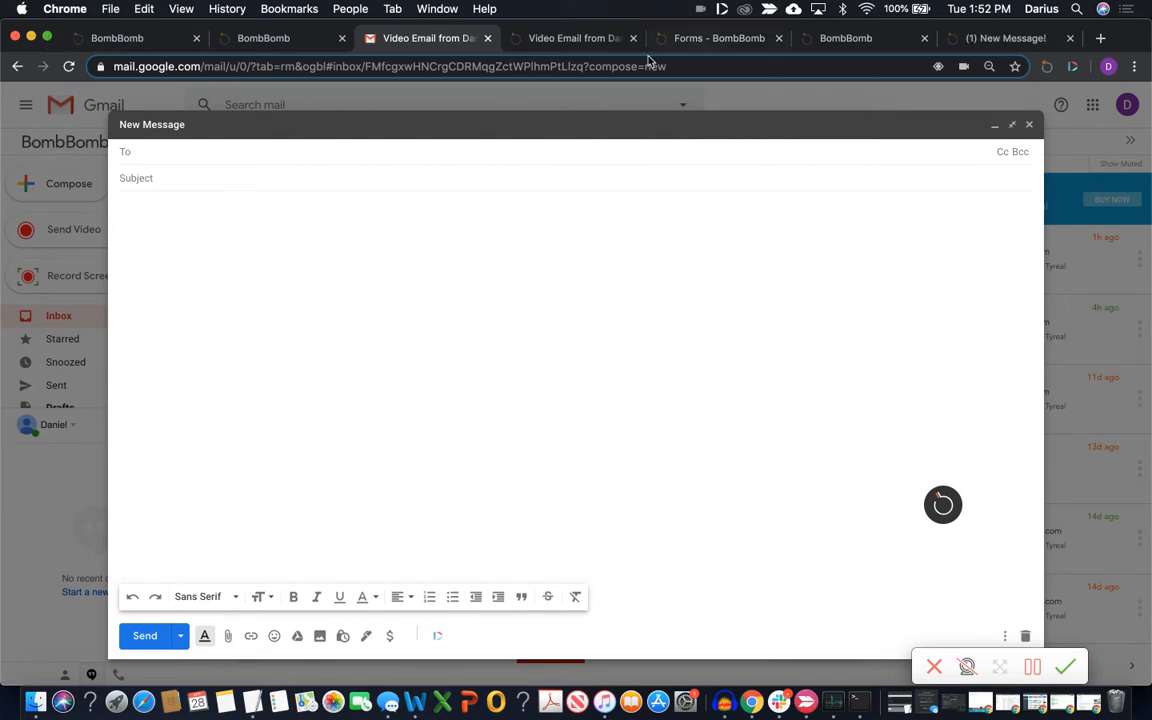
# - Show the BombBomb landing page for the Daniel Tyreal video next to Dubb's video page
pyautogui.click(572, 38)
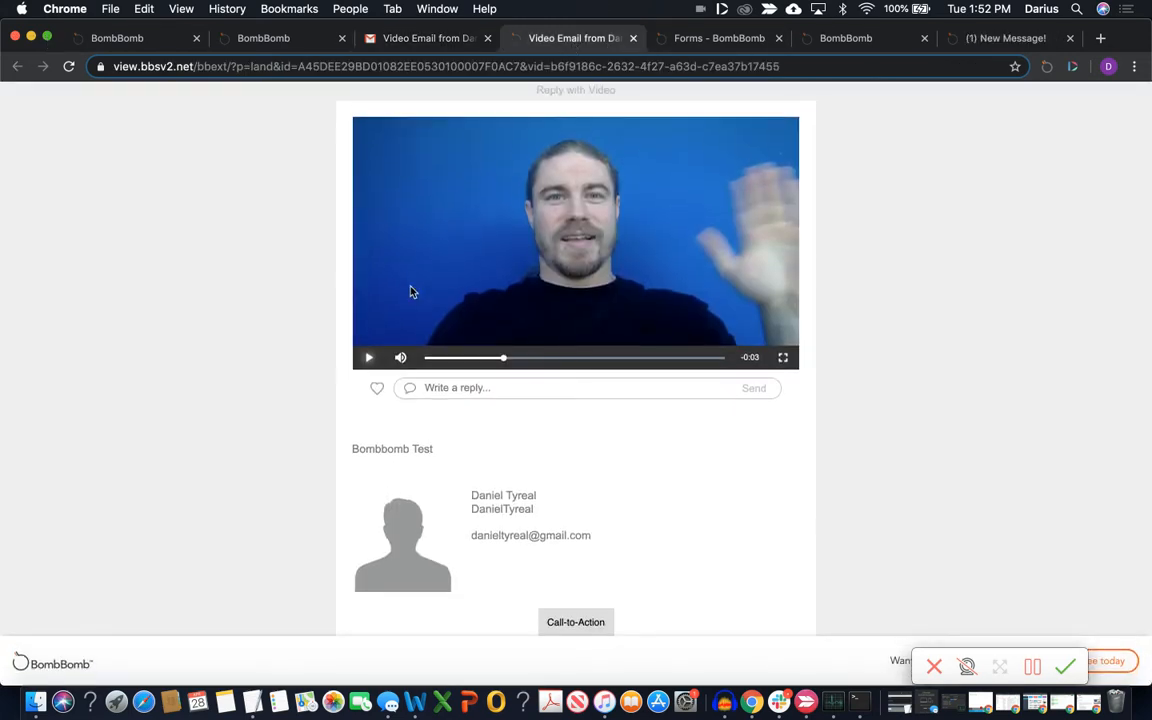
pyautogui.scroll(-3)
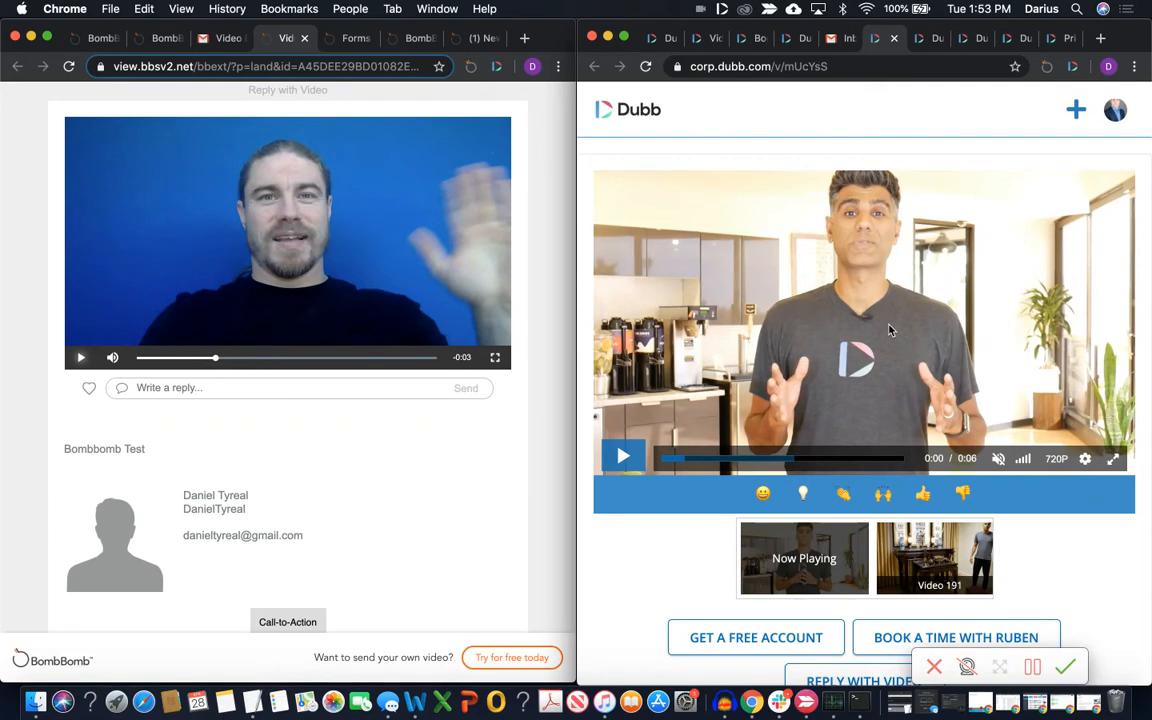
pyautogui.moveTo(636, 206)
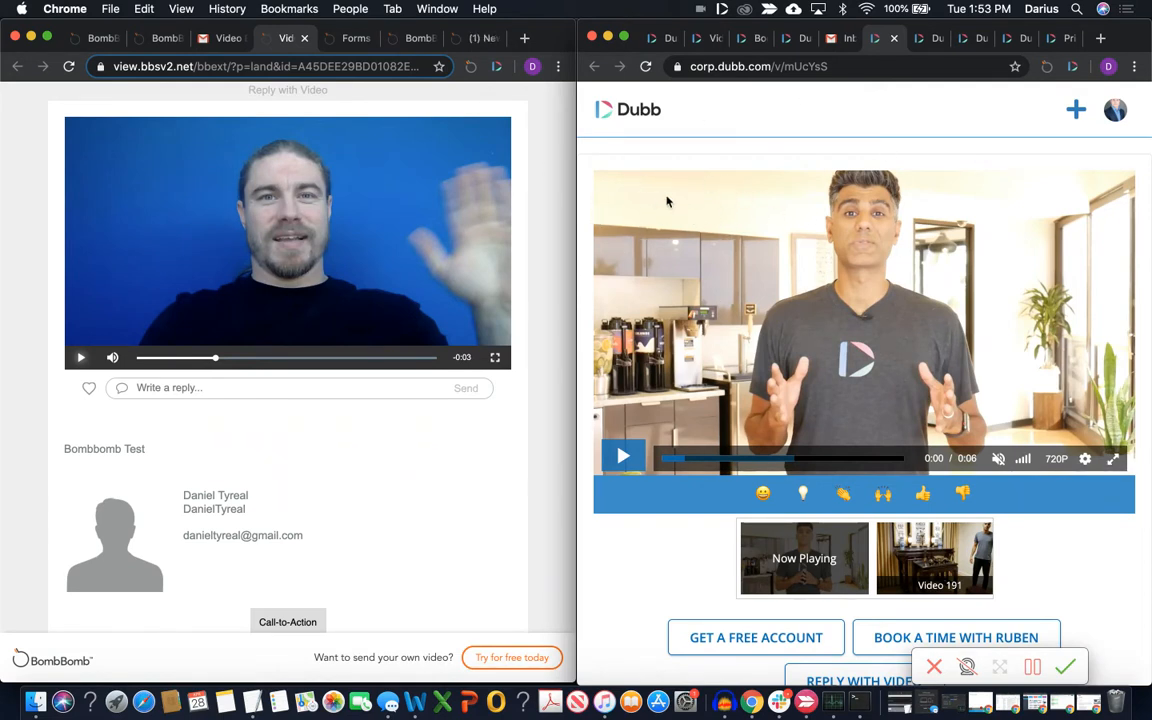
pyautogui.moveTo(706, 532)
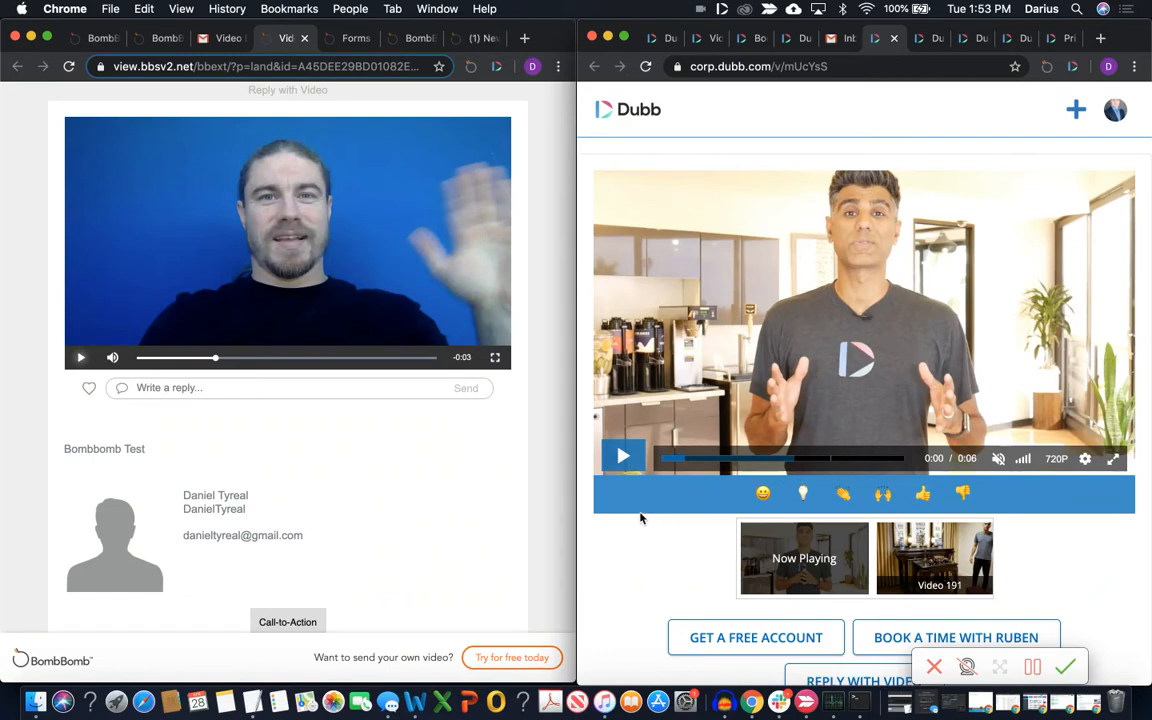
pyautogui.moveTo(994, 430)
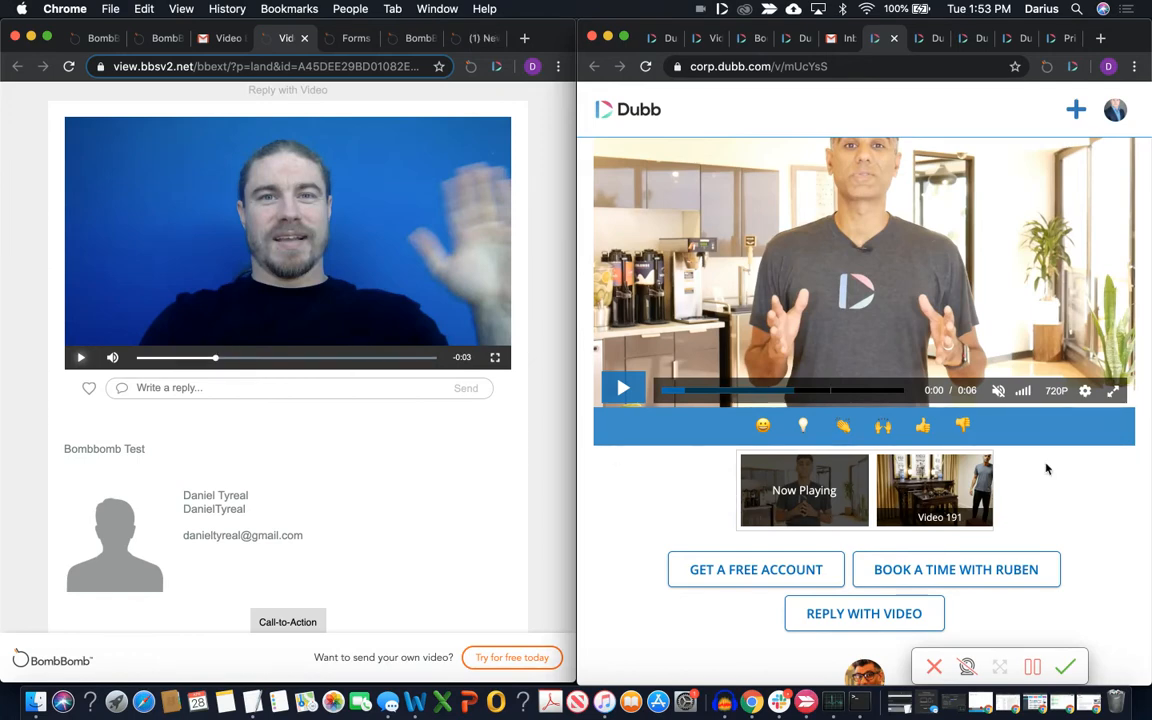
# - Scroll both video pages to reveal BombBomb's call-to-action options and Dubb's social links
pyautogui.scroll(-3)
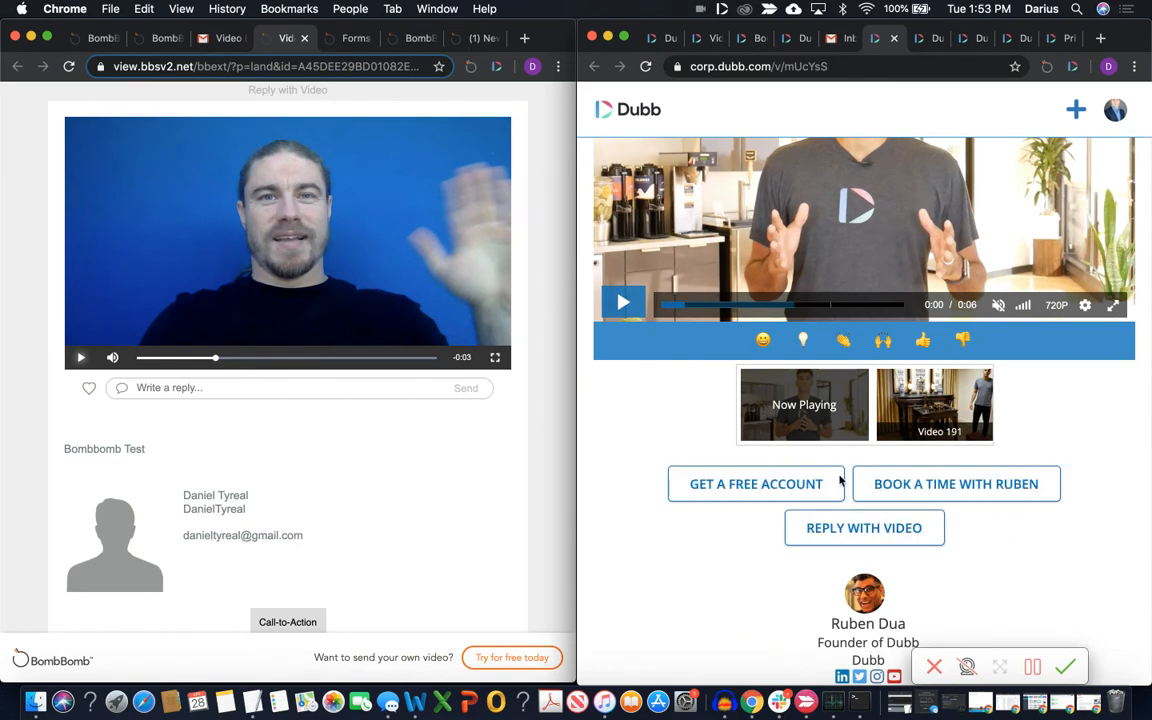
pyautogui.scroll(-3)
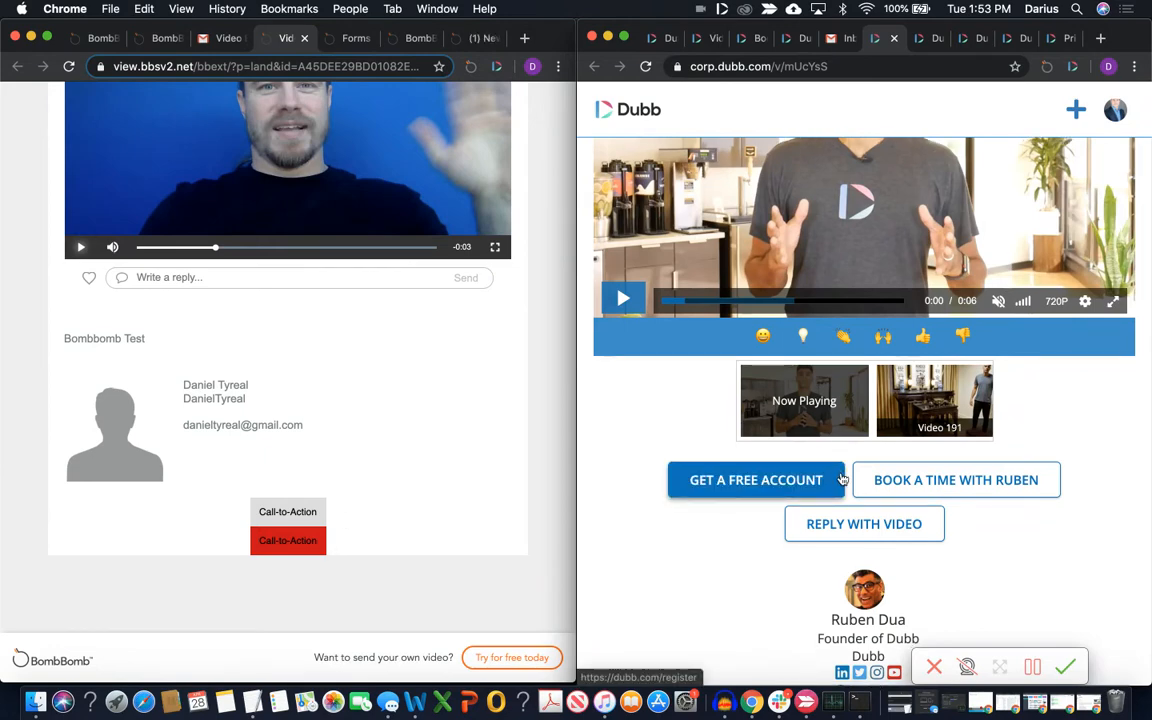
pyautogui.scroll(-3)
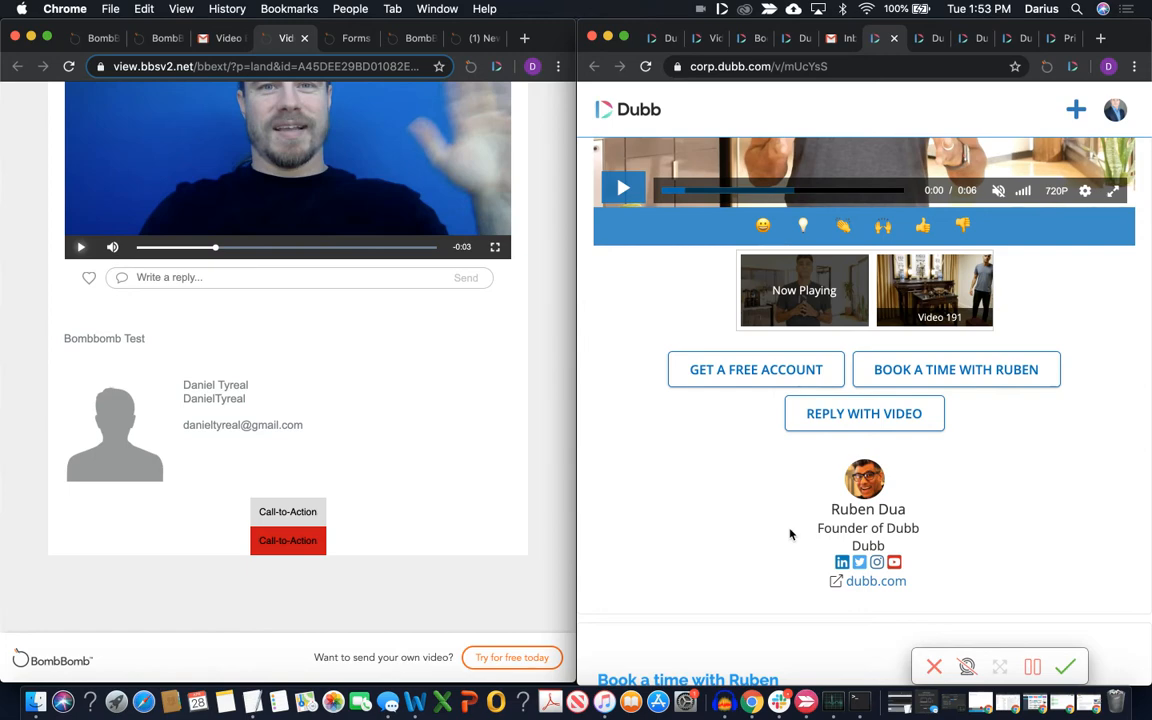
pyautogui.moveTo(796, 322)
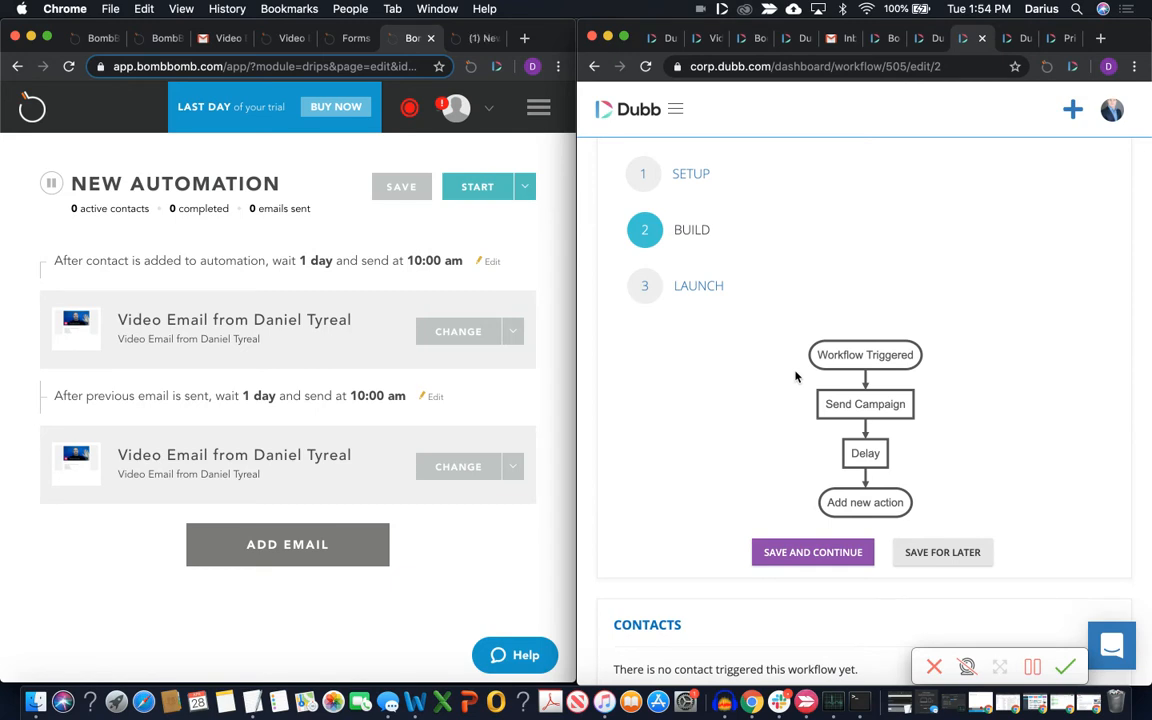
pyautogui.moveTo(232, 248)
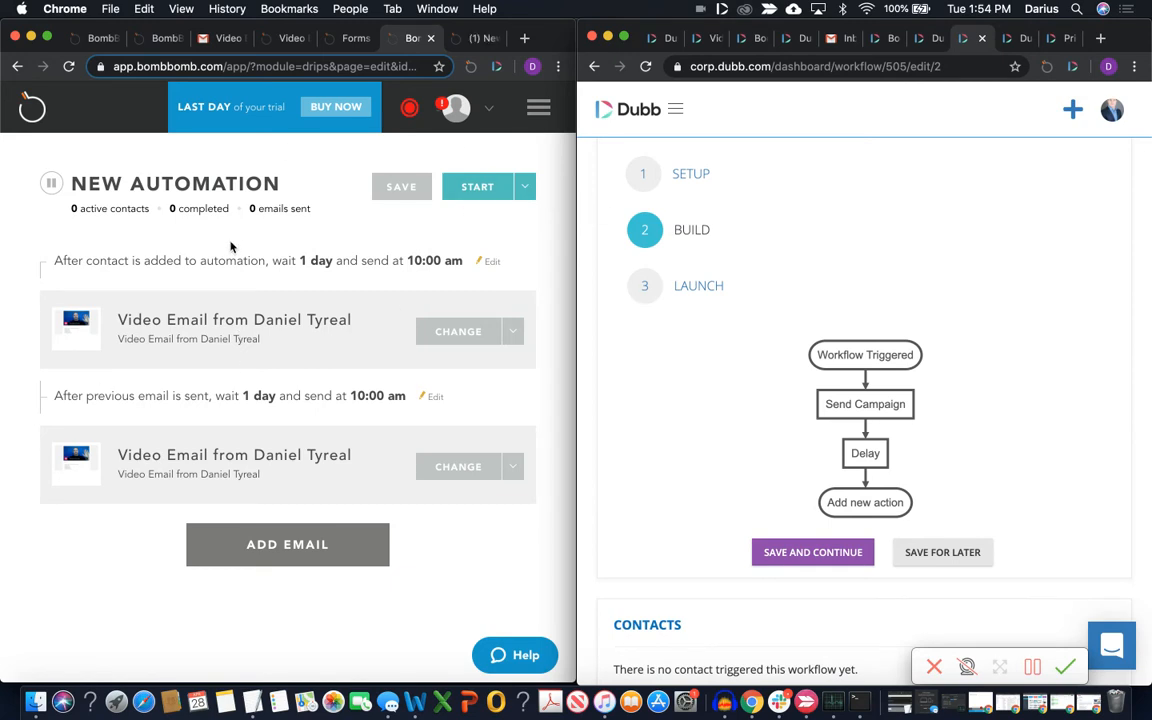
pyautogui.moveTo(282, 376)
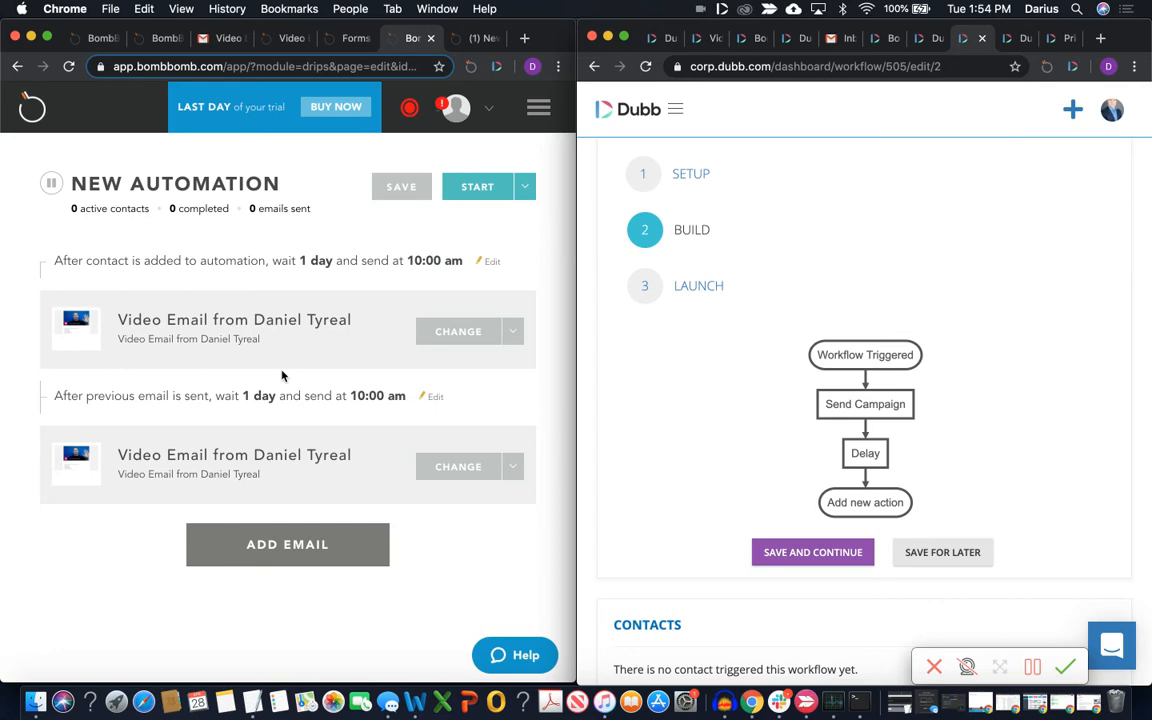
pyautogui.moveTo(200, 480)
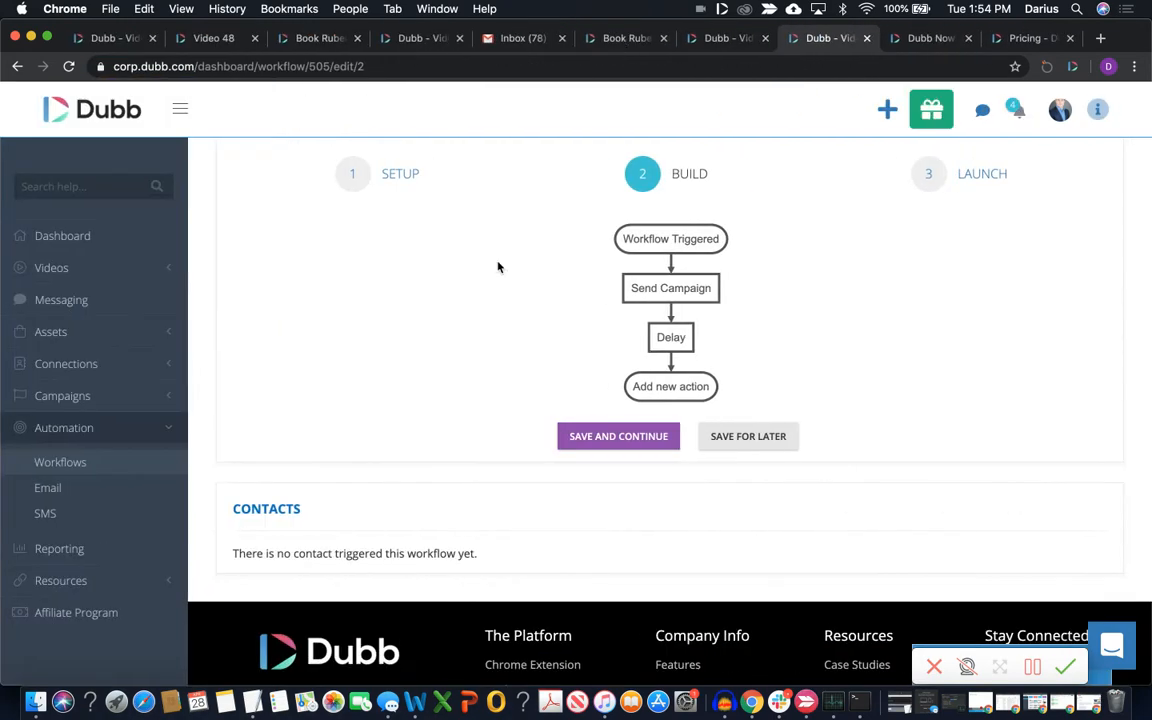
pyautogui.moveTo(696, 256)
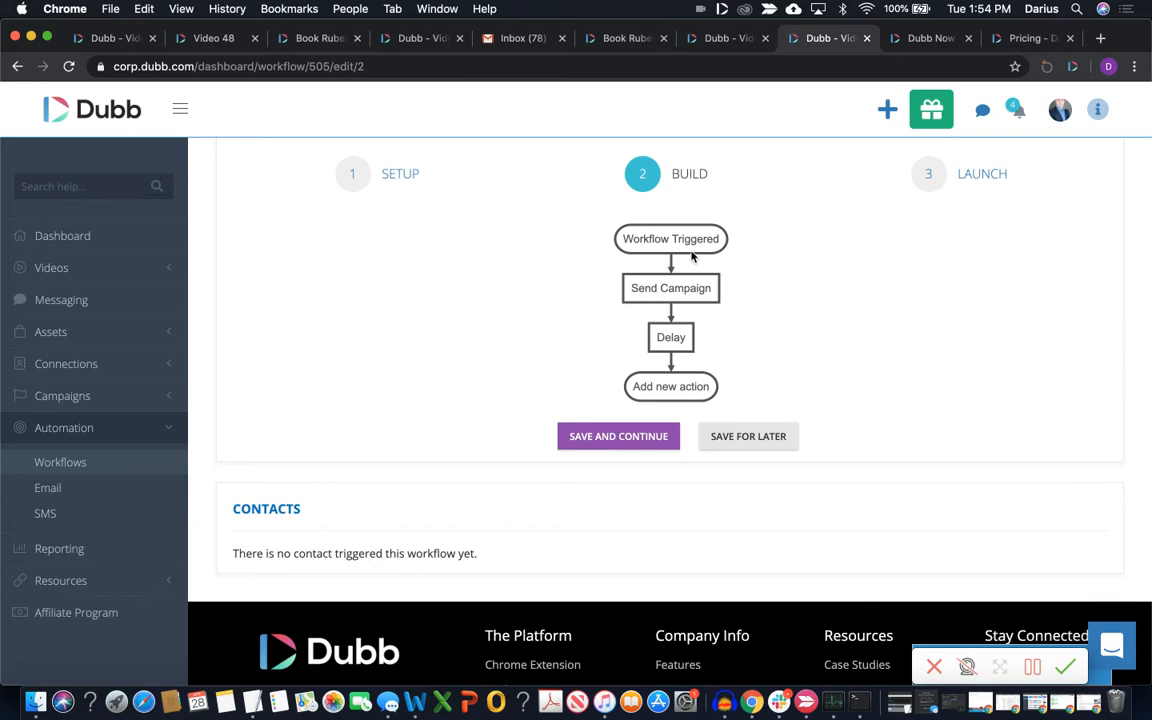
# - Go to the Build step showing Workflow Triggered, Send Campaign and Delay nodes
pyautogui.click(670, 288)
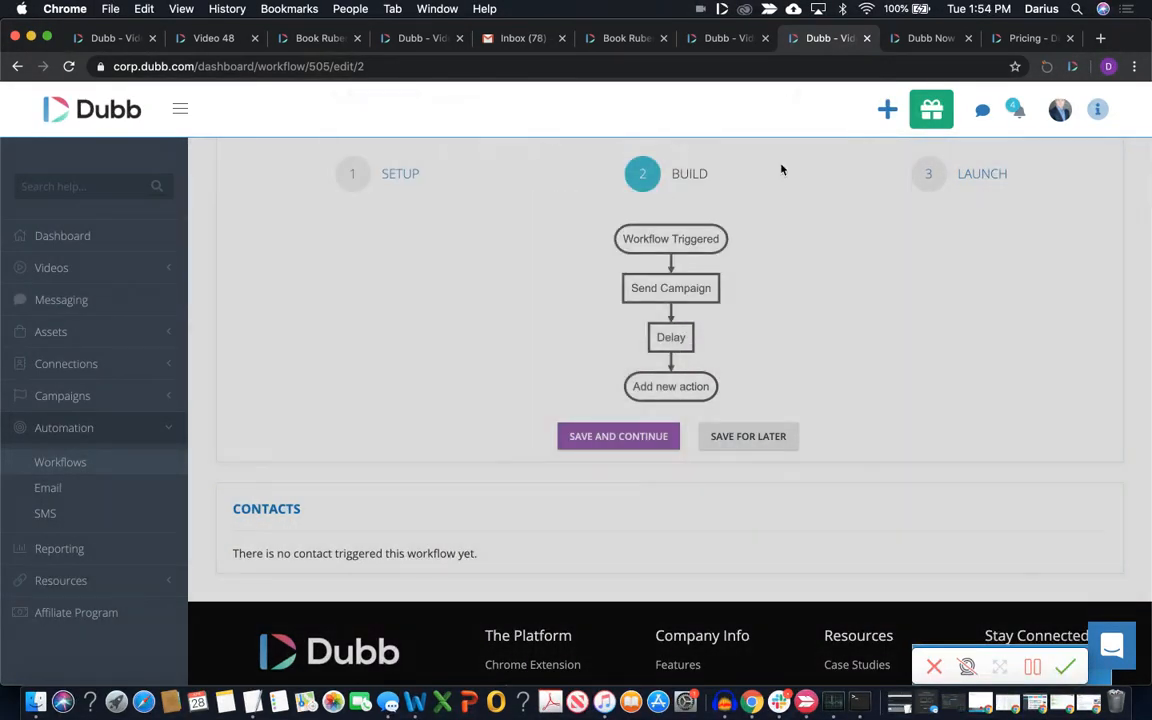
pyautogui.click(670, 336)
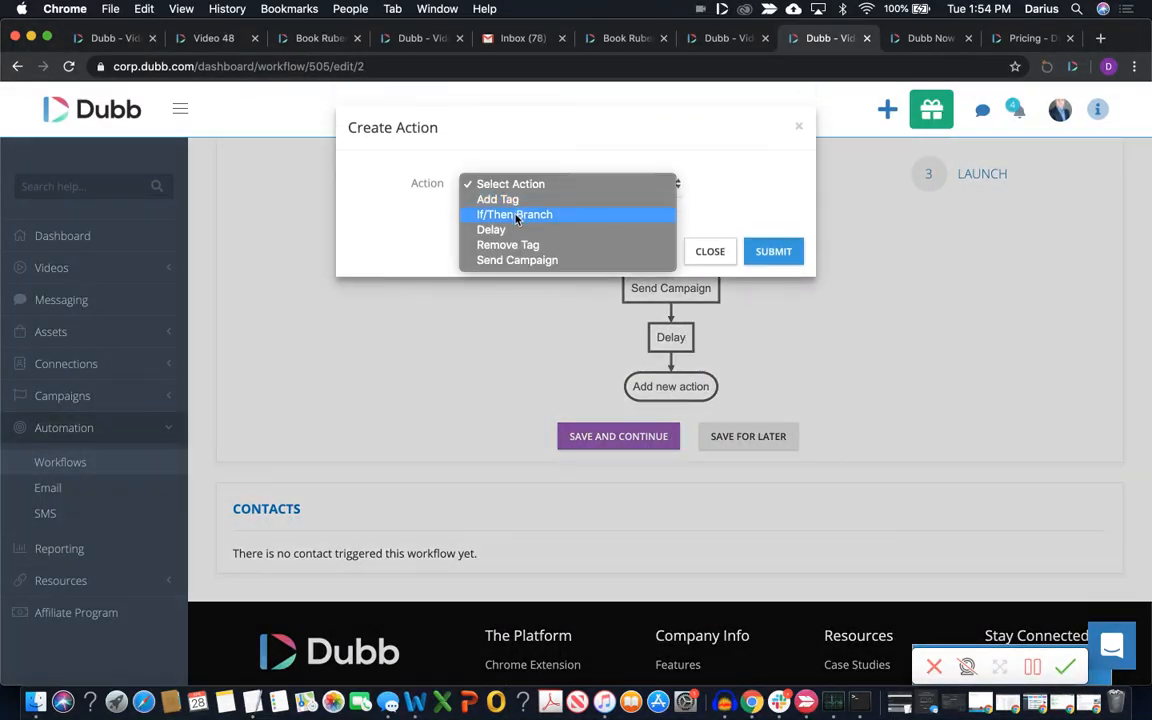
pyautogui.click(512, 214)
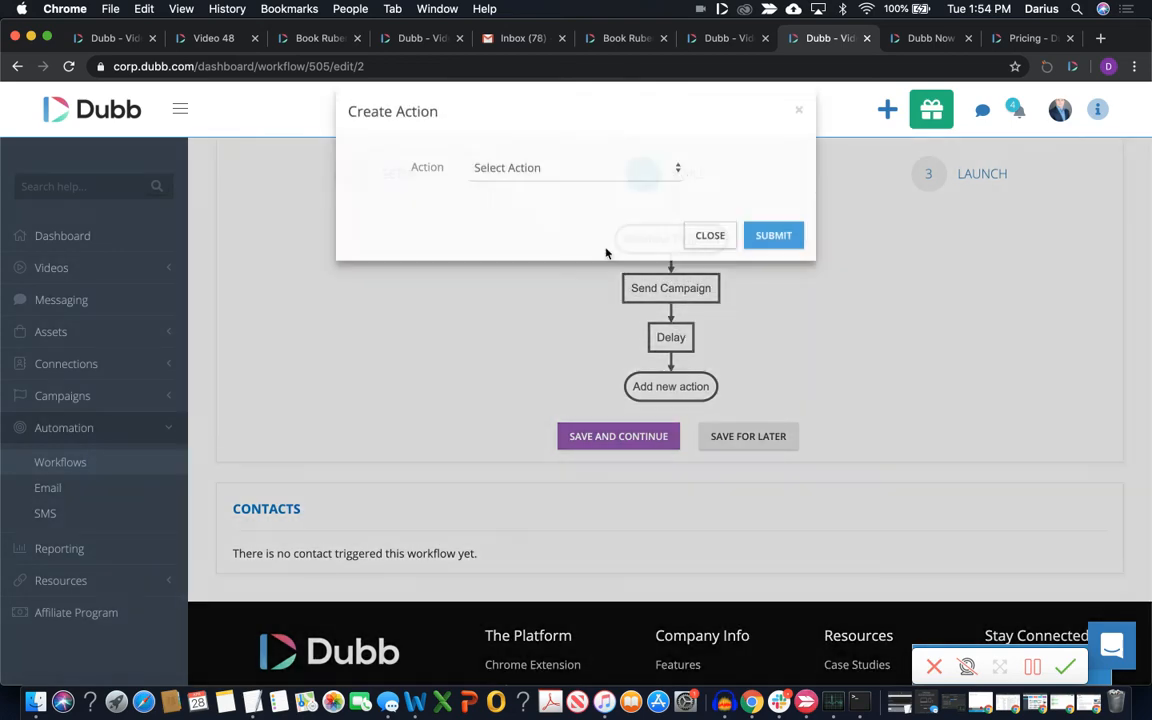
pyautogui.click(576, 168)
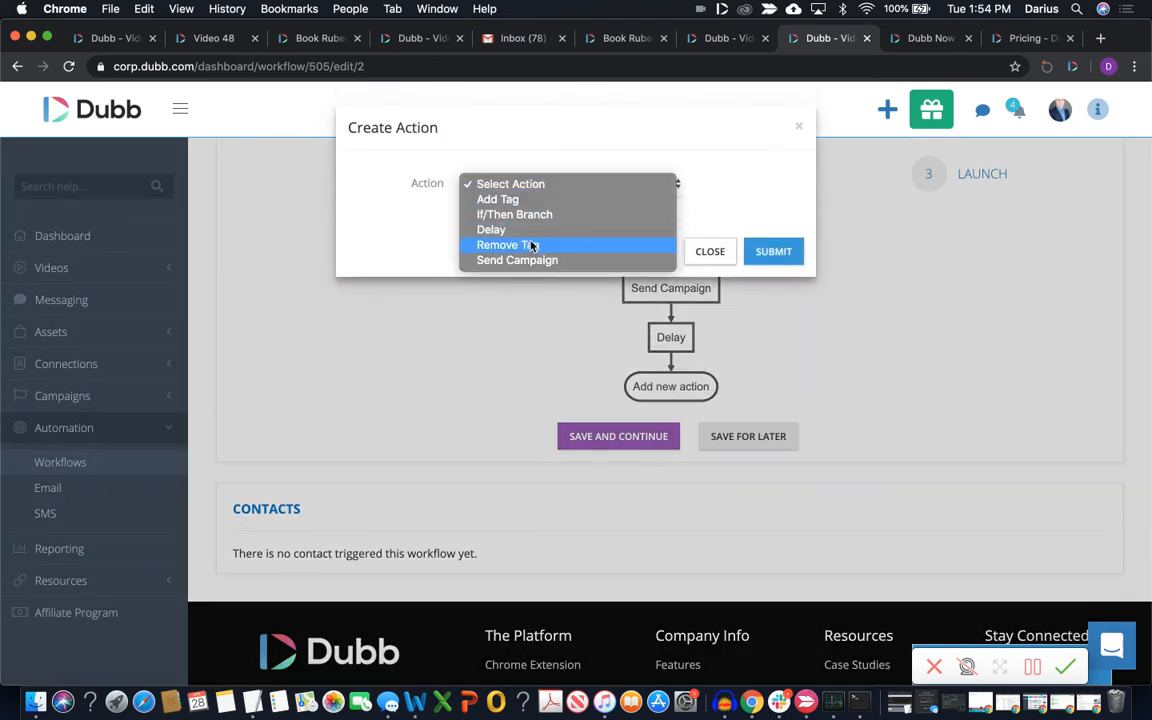
pyautogui.moveTo(540, 260)
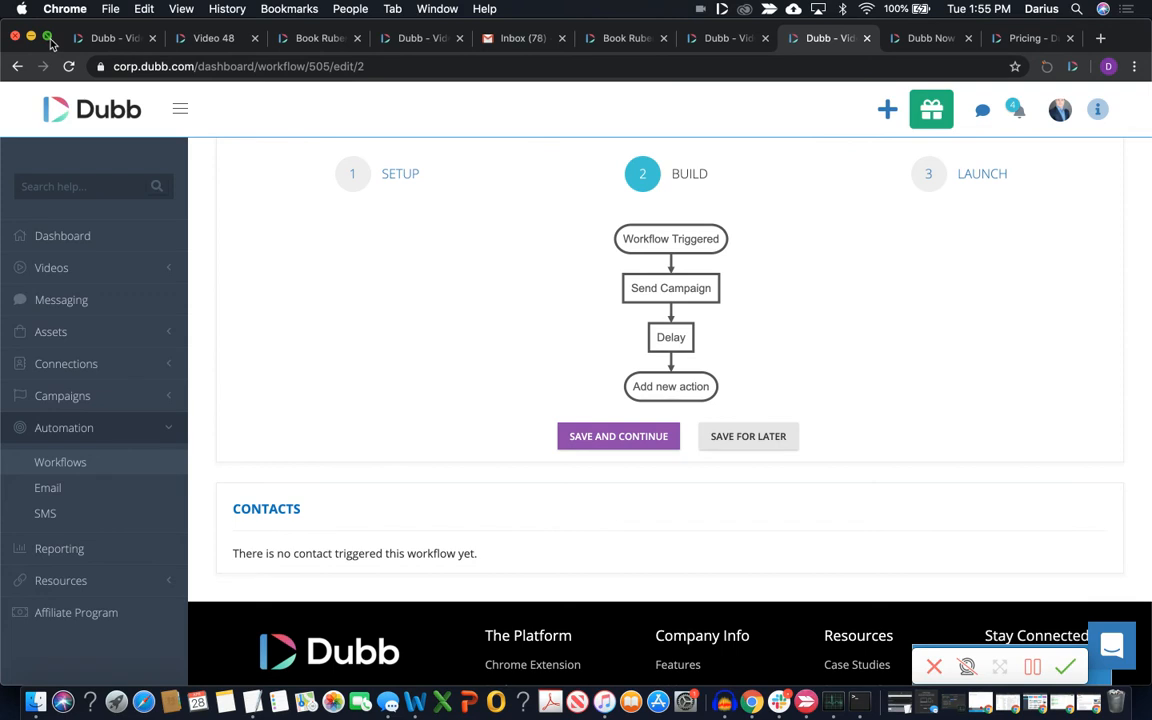
pyautogui.moveTo(744, 292)
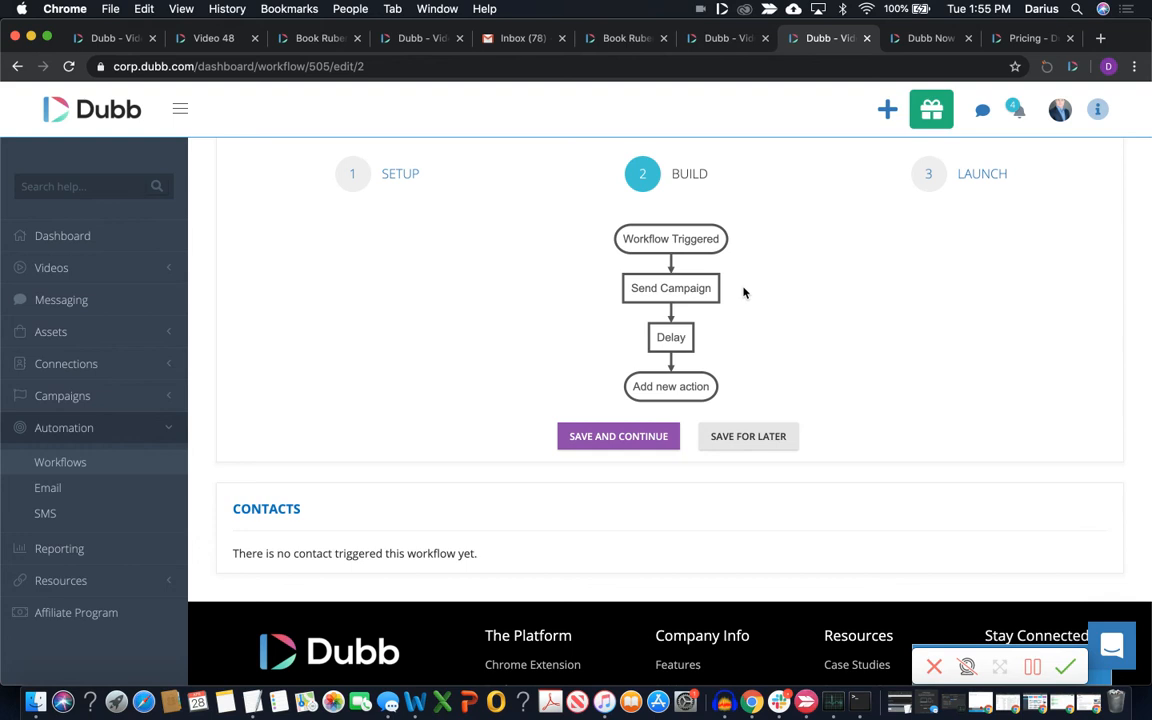
pyautogui.moveTo(224, 166)
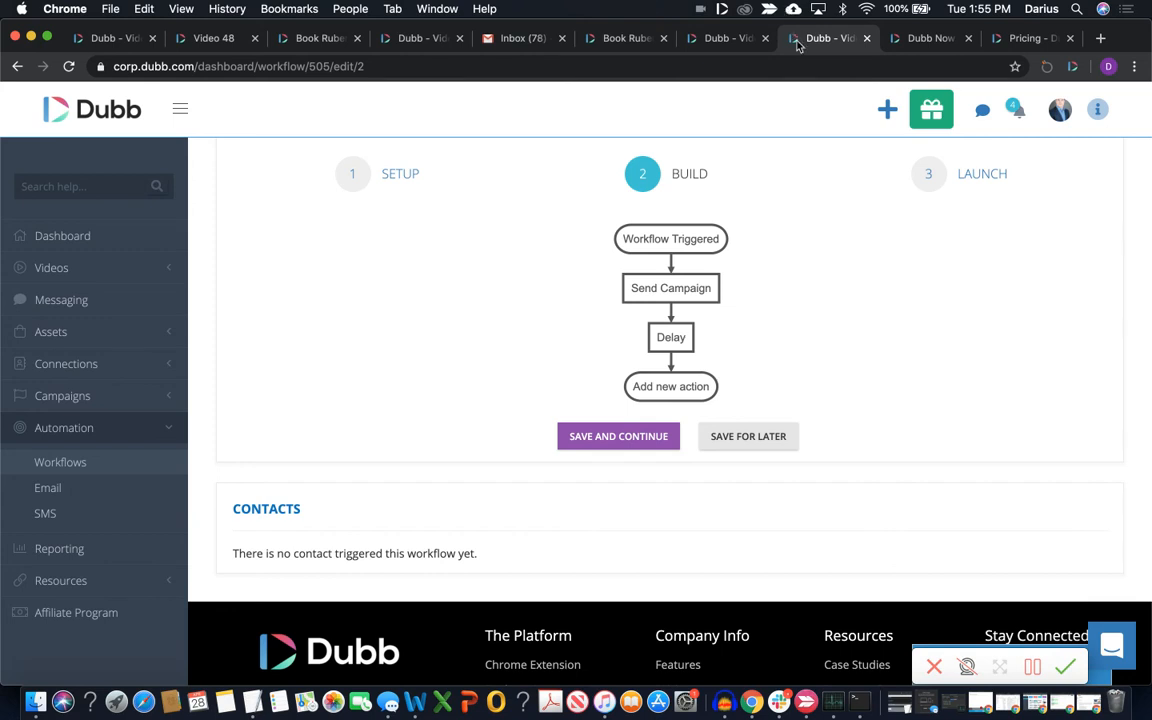
# - Switch to the tab holding BombBomb's $29.99 plan beside Dubb's free Starter tier
pyautogui.click(1028, 38)
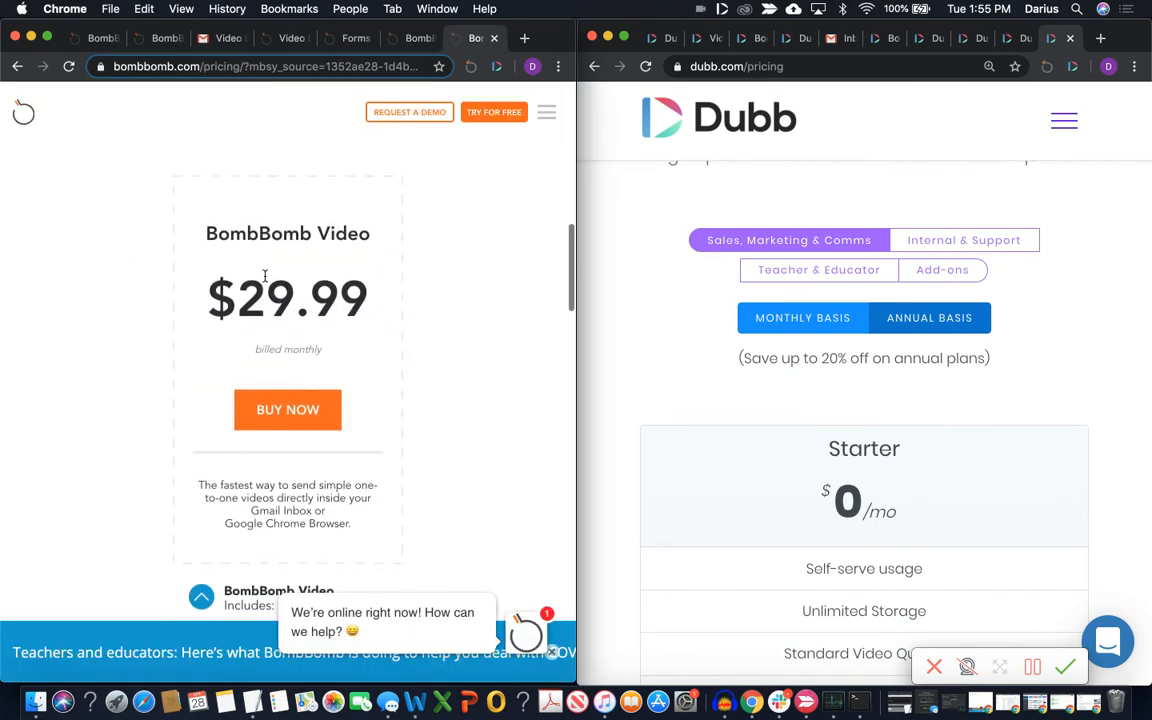
# - Scroll the pricing pages to BombBomb's Individual Plus plan and Dubb's $8 Support Pro features
pyautogui.scroll(-3)
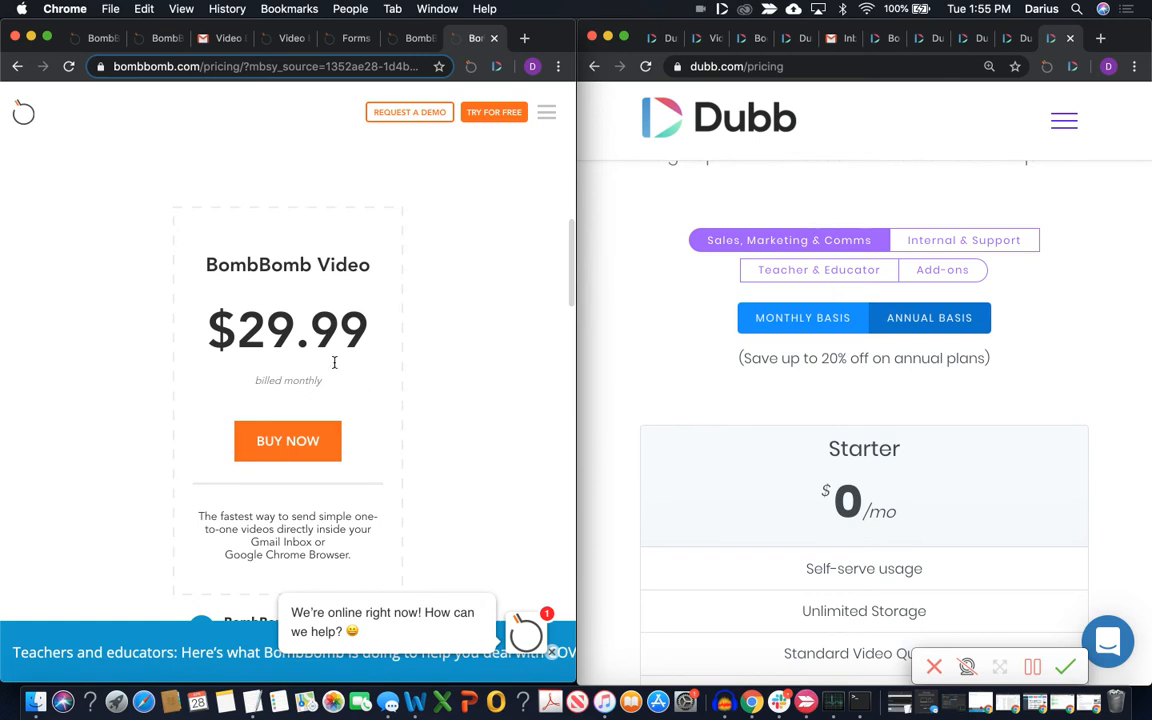
pyautogui.scroll(-3)
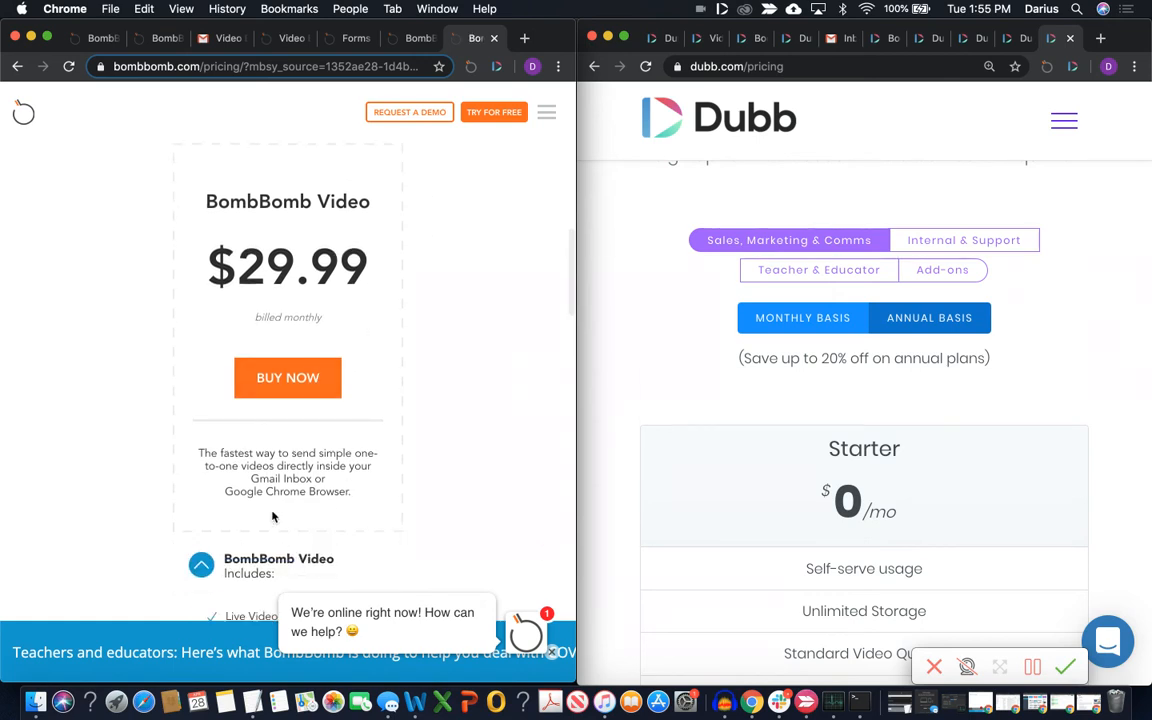
pyautogui.scroll(-3)
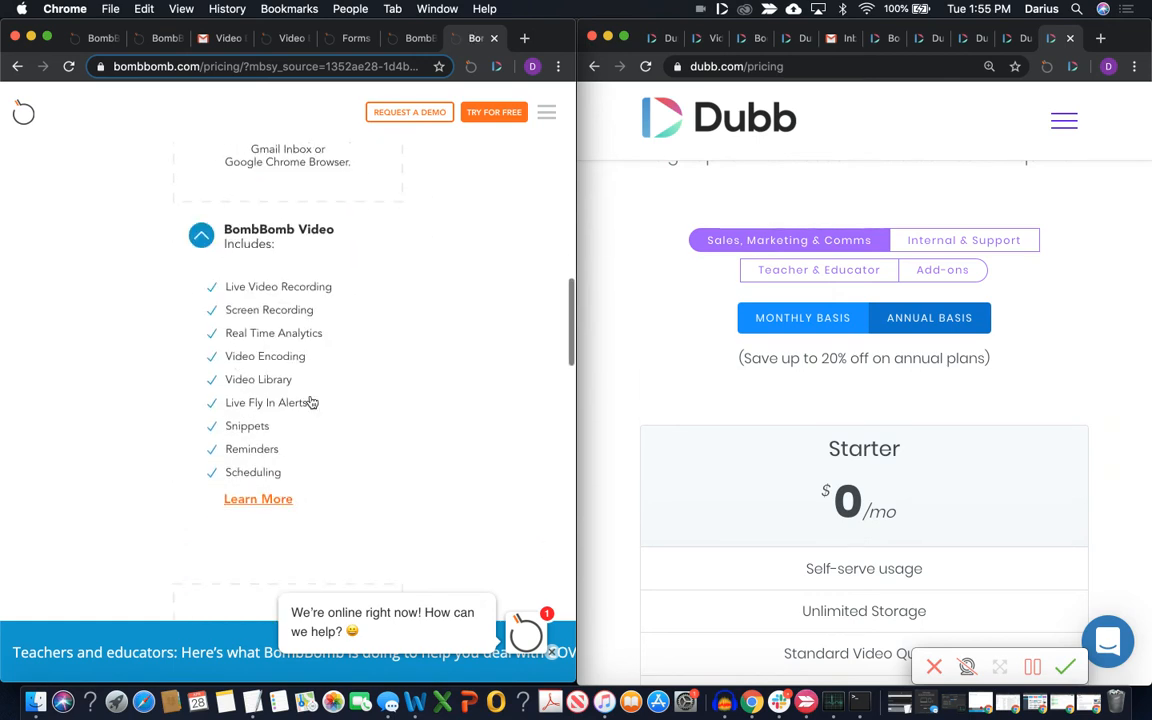
pyautogui.moveTo(192, 368)
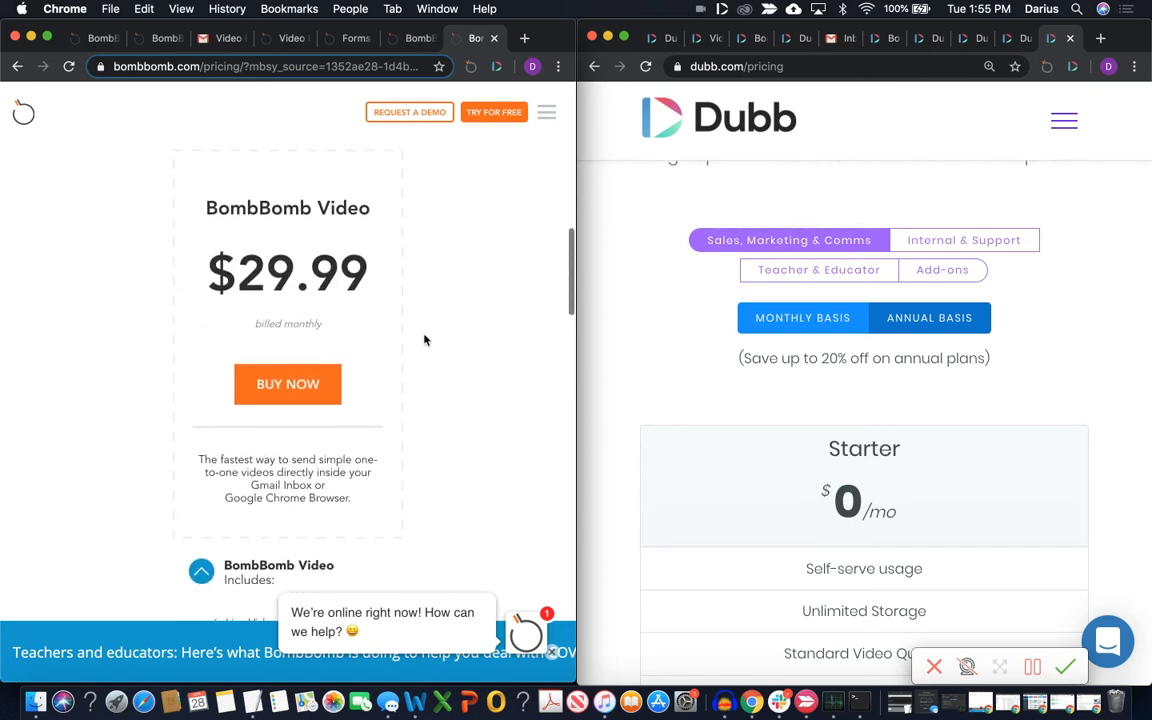
pyautogui.scroll(-3)
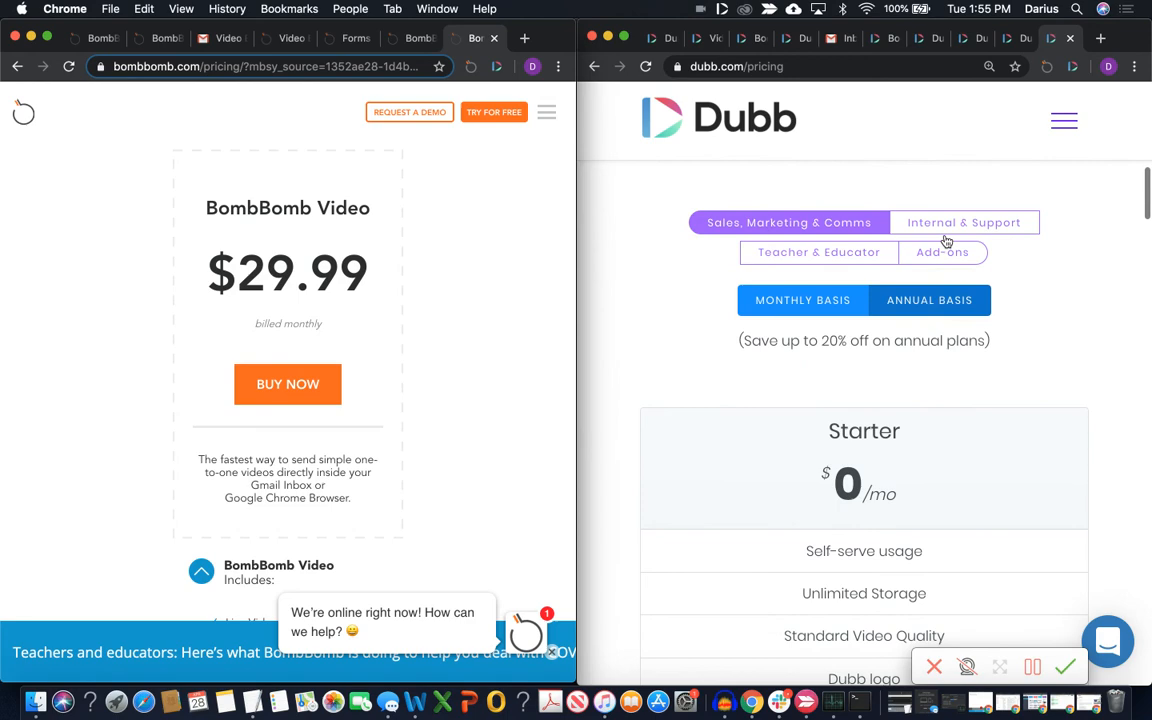
pyautogui.scroll(-3)
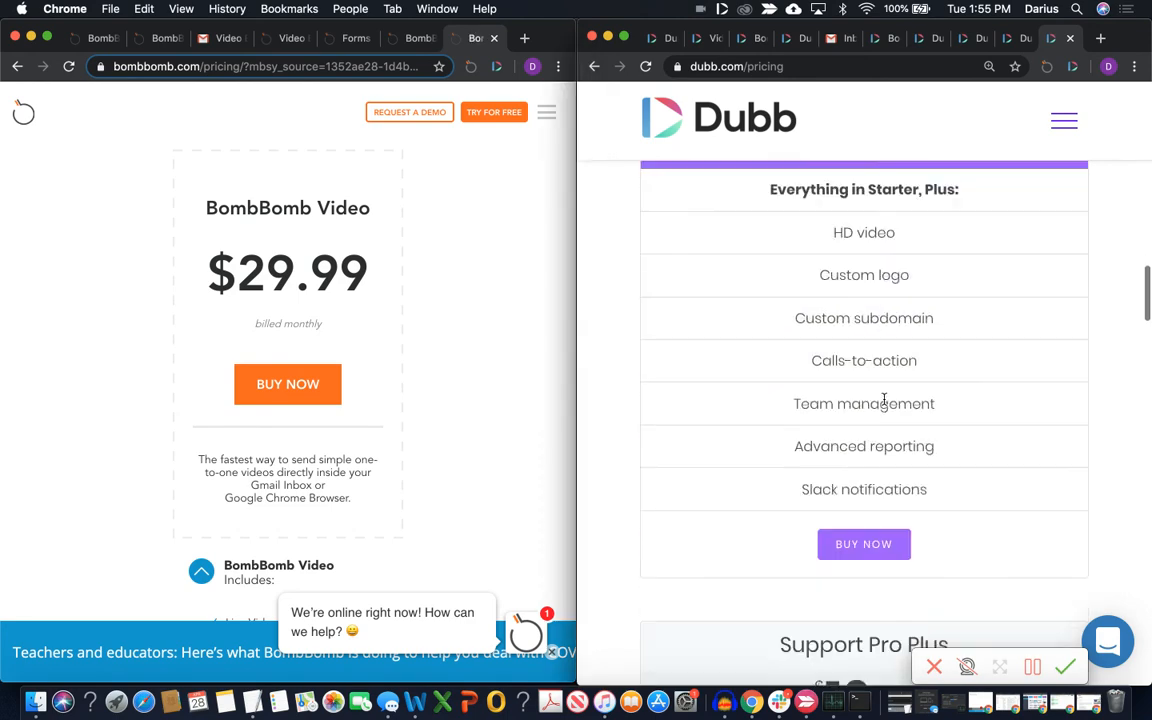
pyautogui.scroll(3)
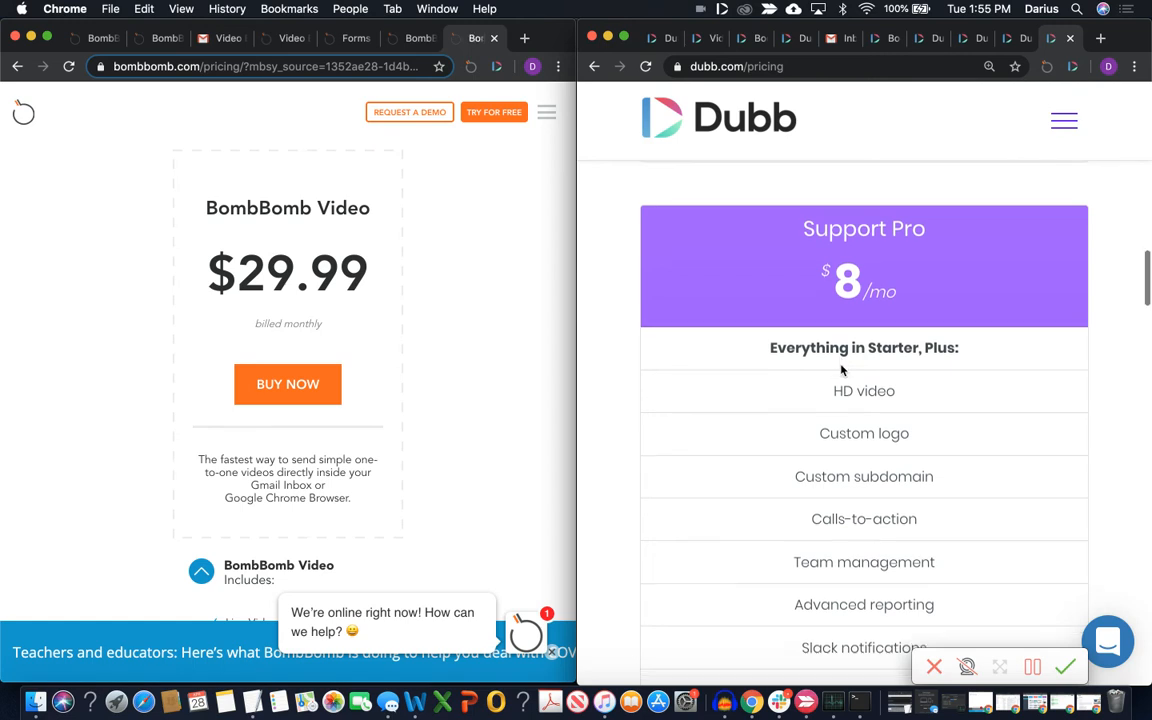
pyautogui.scroll(-3)
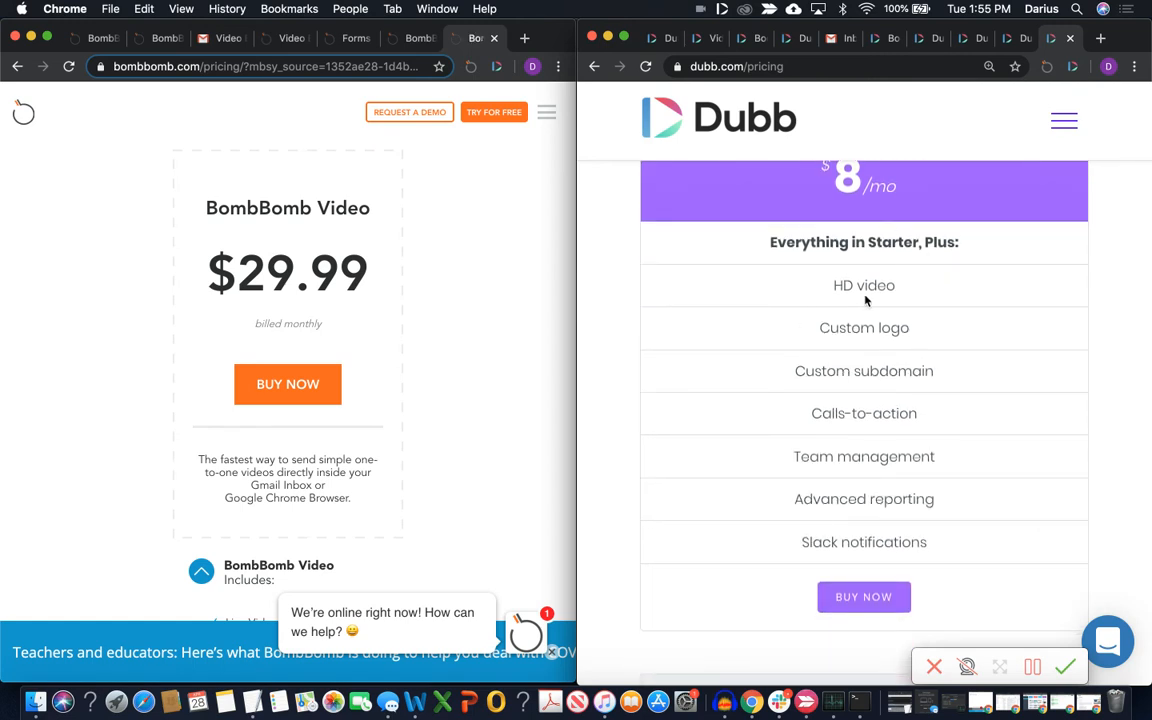
pyautogui.moveTo(824, 332)
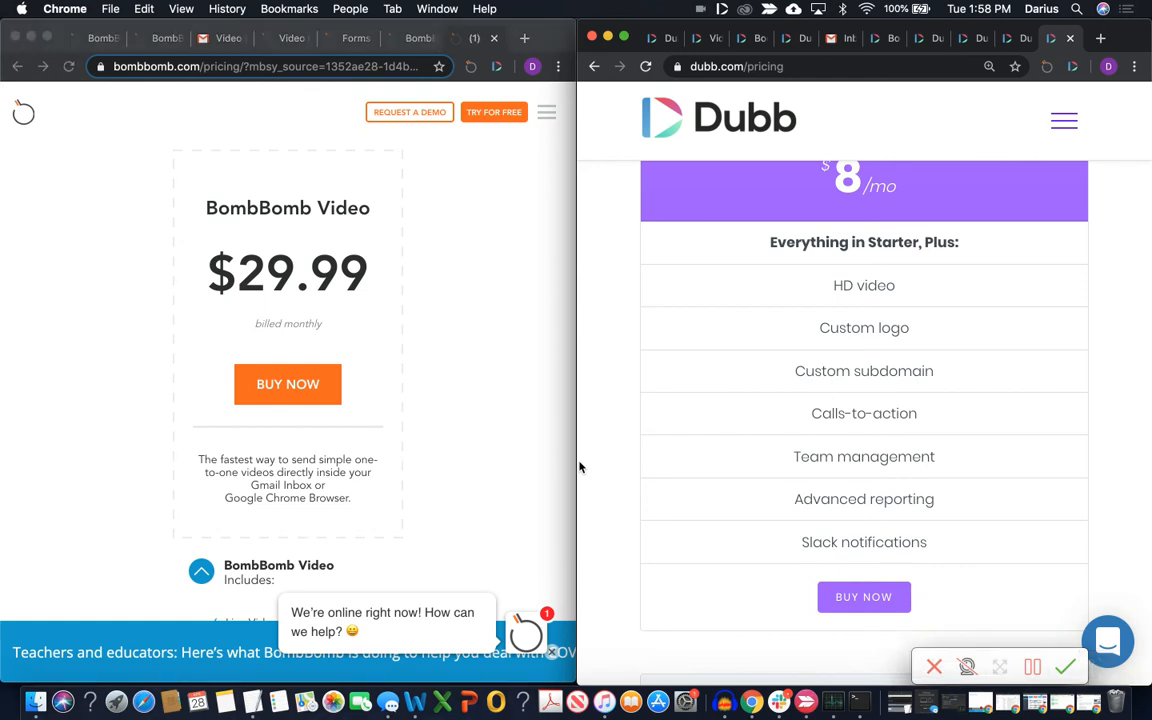
pyautogui.moveTo(228, 288)
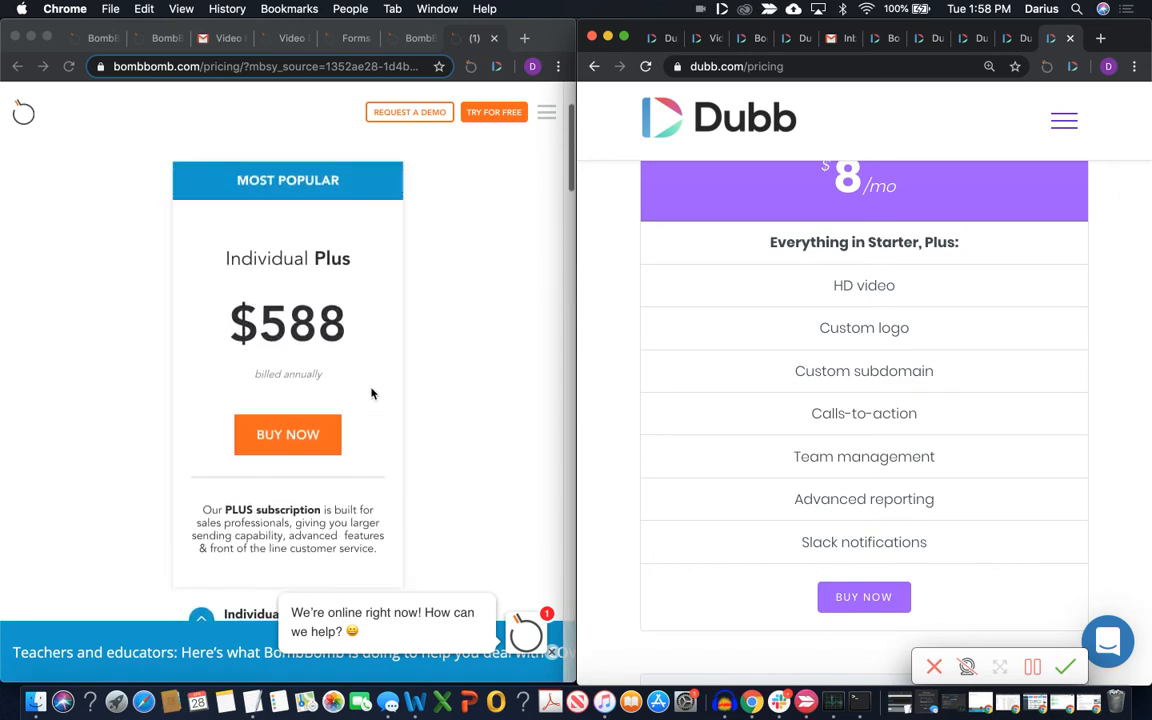
# - Scroll Dubb's pricing to the $32 Pro plan with 10K contacts beside BombBomb's $588 Individual Plus
pyautogui.scroll(-3)
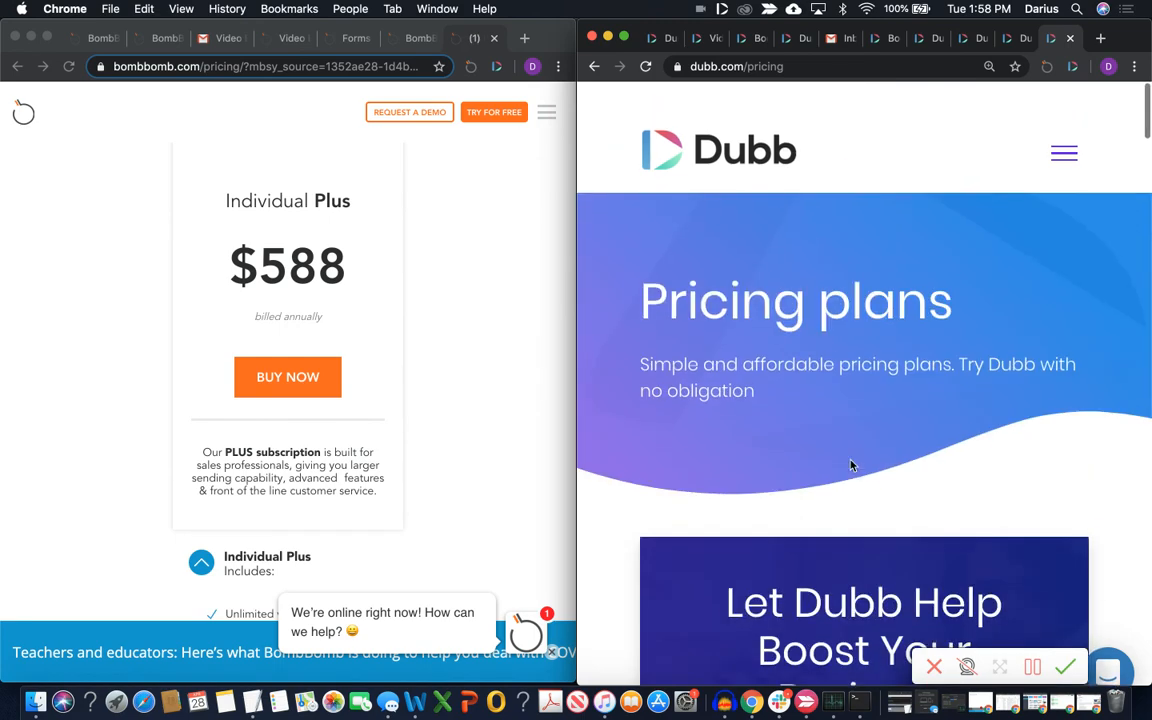
pyautogui.scroll(-3)
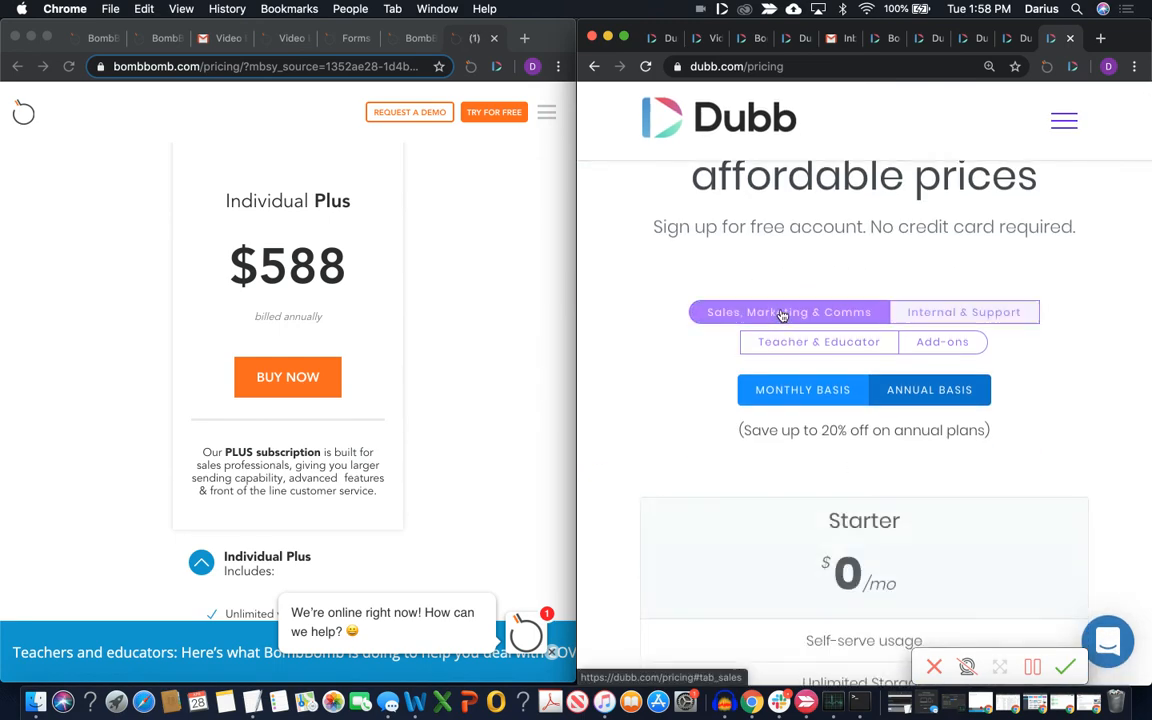
pyautogui.scroll(-3)
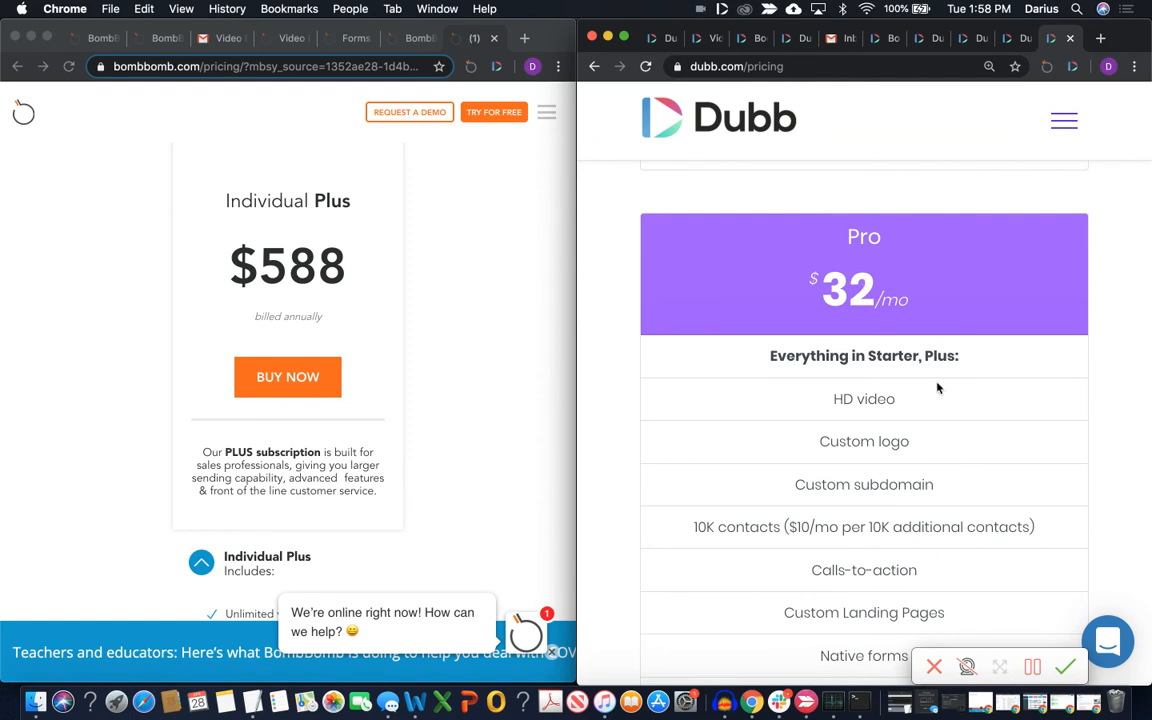
pyautogui.moveTo(324, 300)
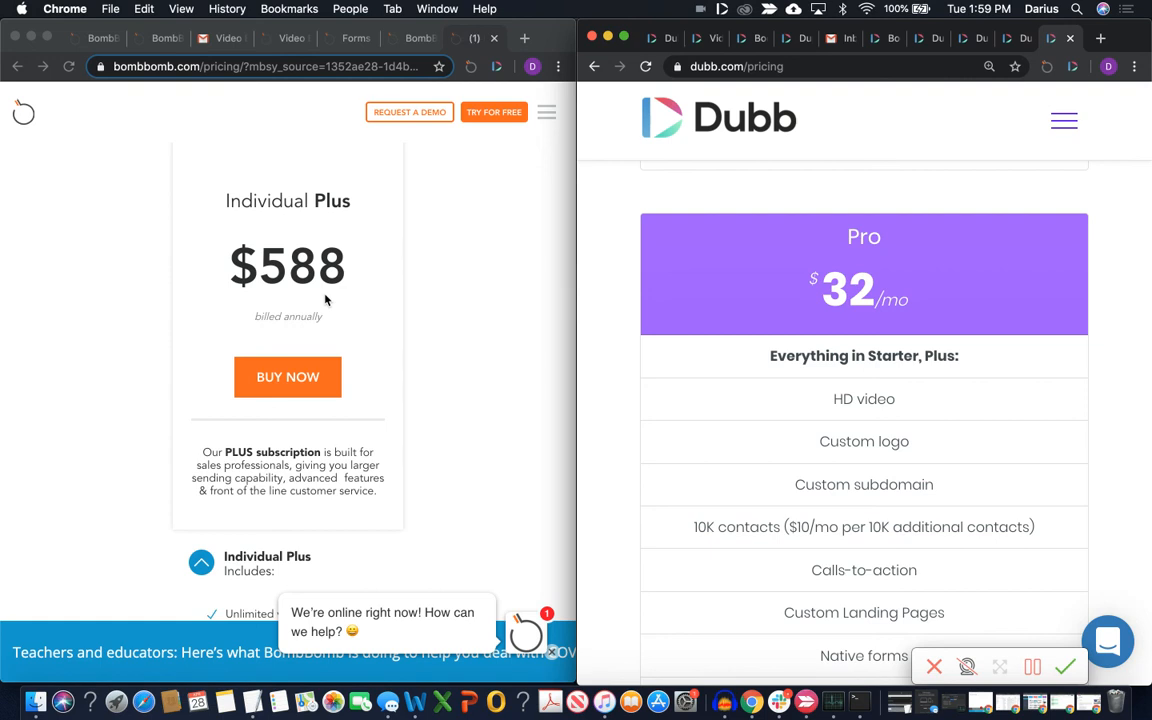
pyautogui.moveTo(690, 512)
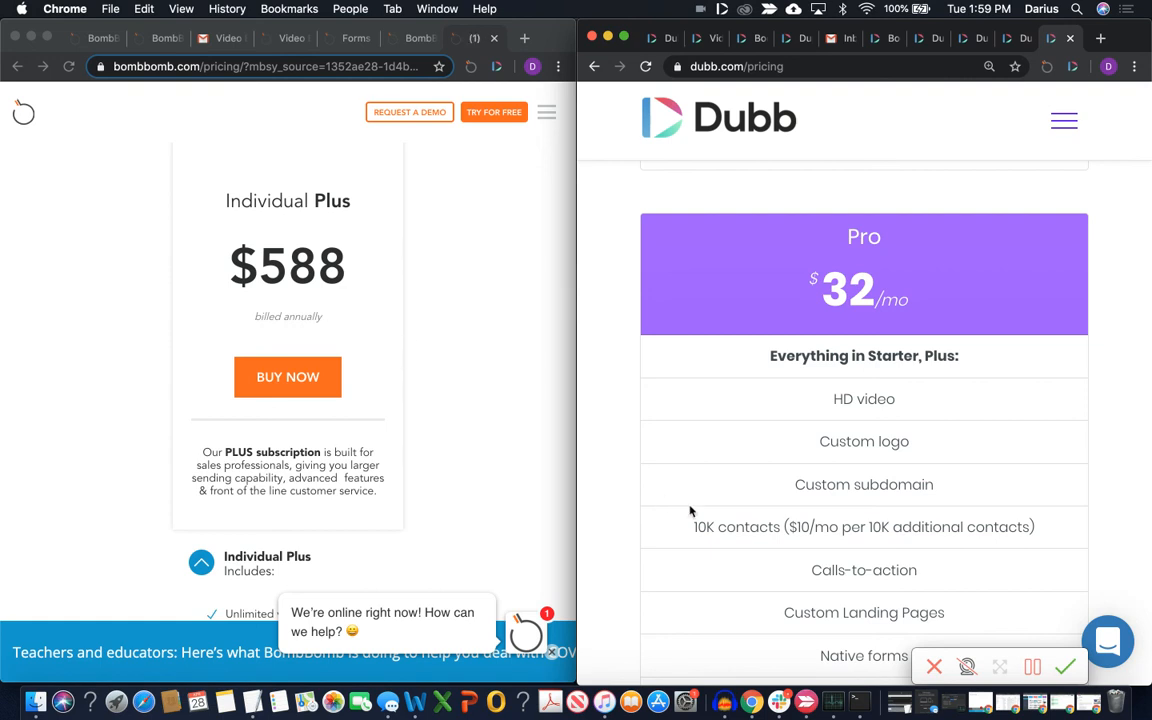